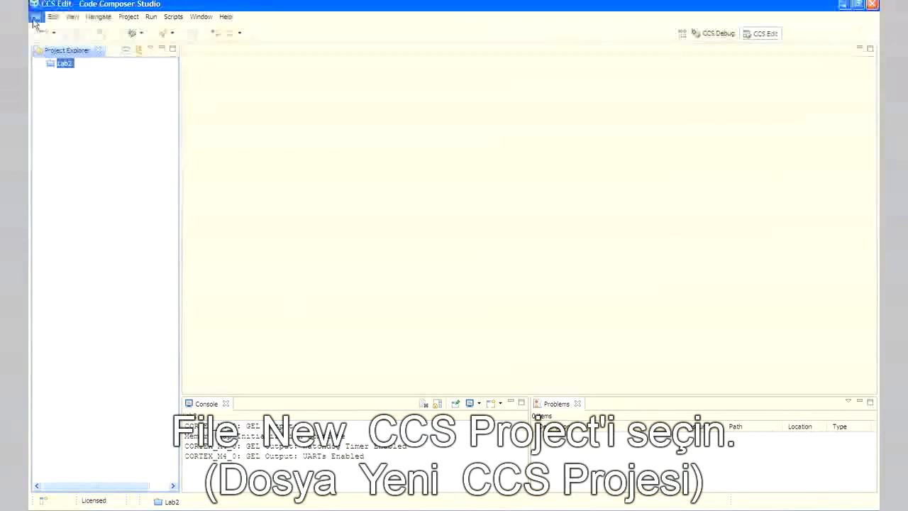
Step: Start a new CCS project named Lab3
left_click(37, 17)
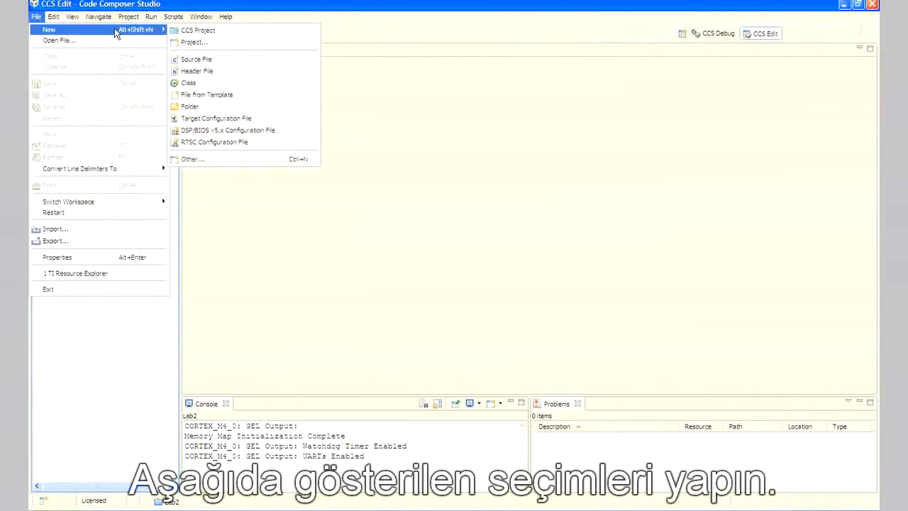
left_click(198, 29)
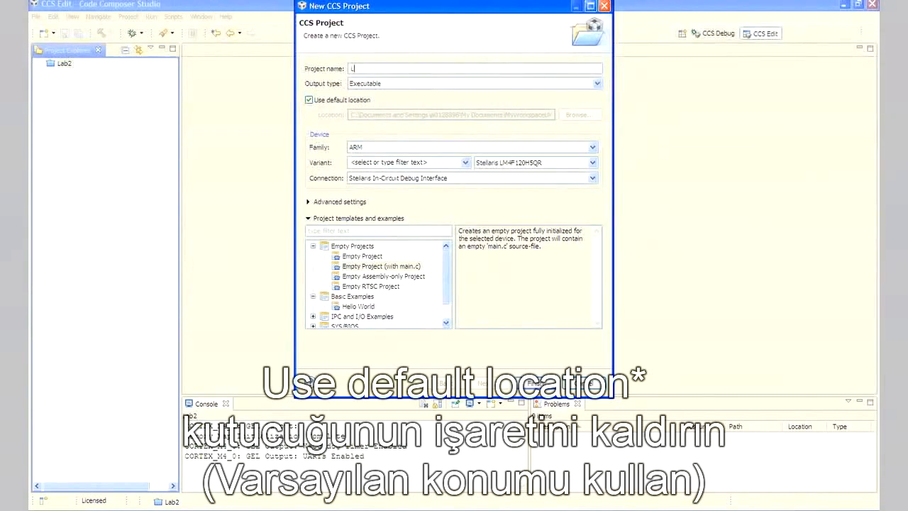
type("Lab3")
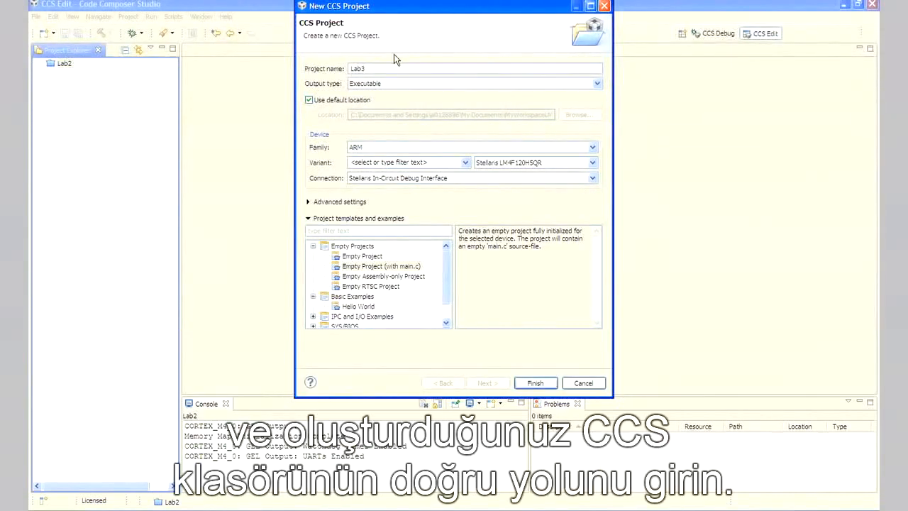
Step: Set the project location to the ccs folder inside MyLaunchPadBoard/Lab3 instead of the default
left_click(309, 99)
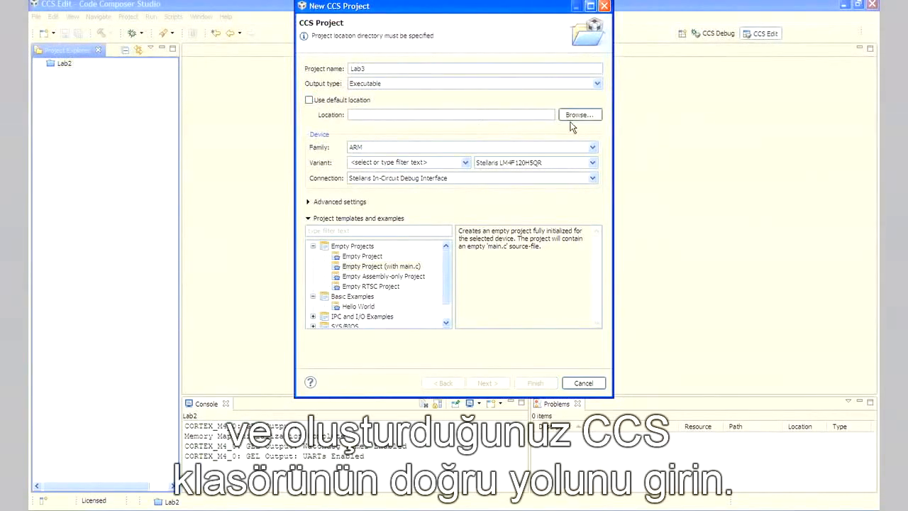
left_click(579, 113)
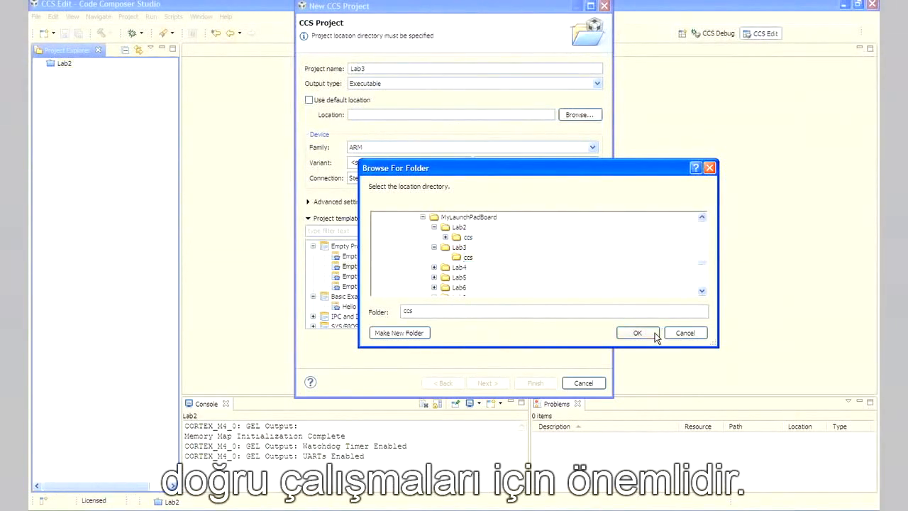
left_click(637, 332)
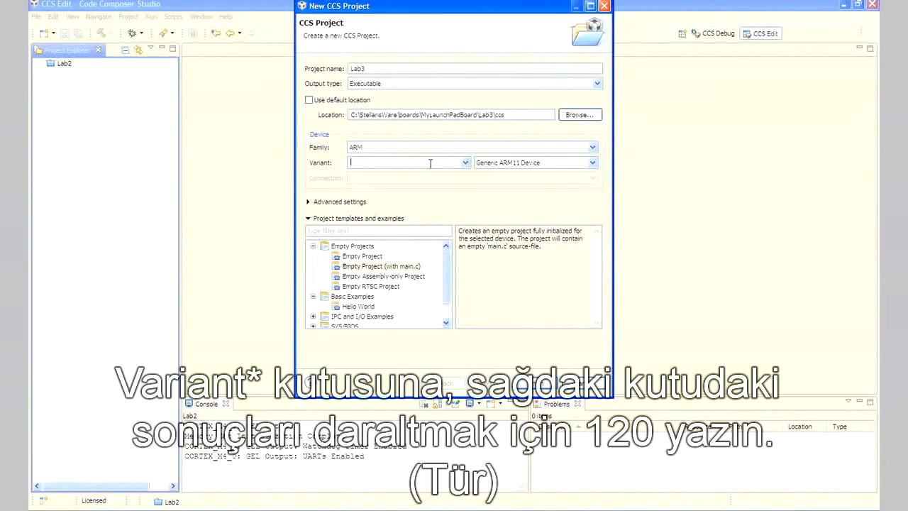
Step: Create Lab3 for the LM4F120H5QR with the Stellaris In-Circuit Debug Interface as an empty project with main.c
type("120")
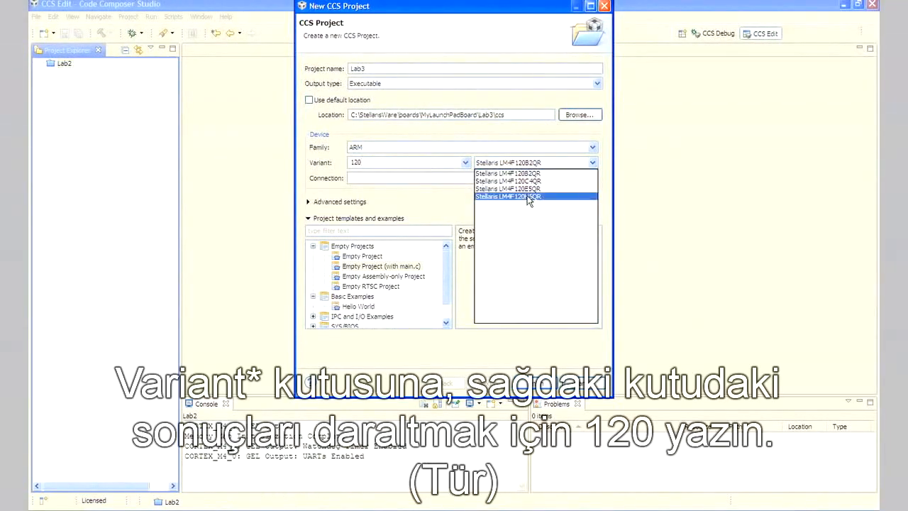
left_click(527, 196)
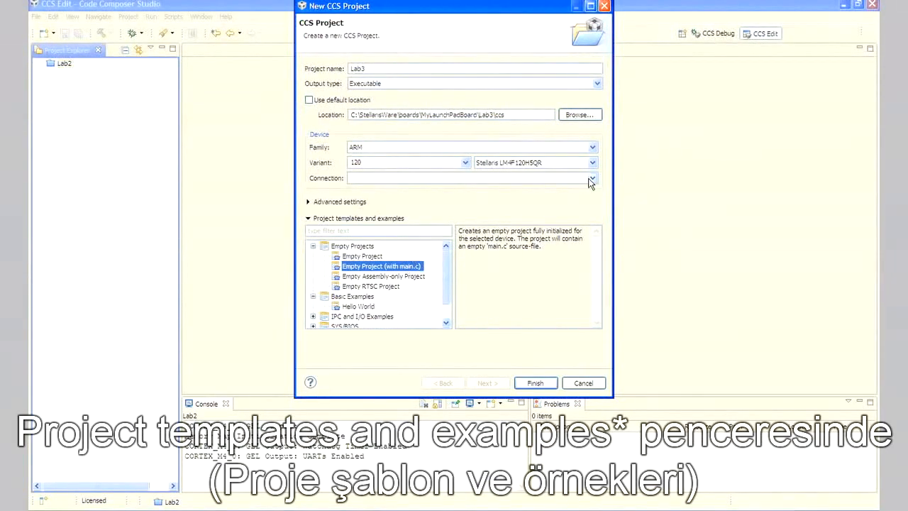
left_click(593, 178)
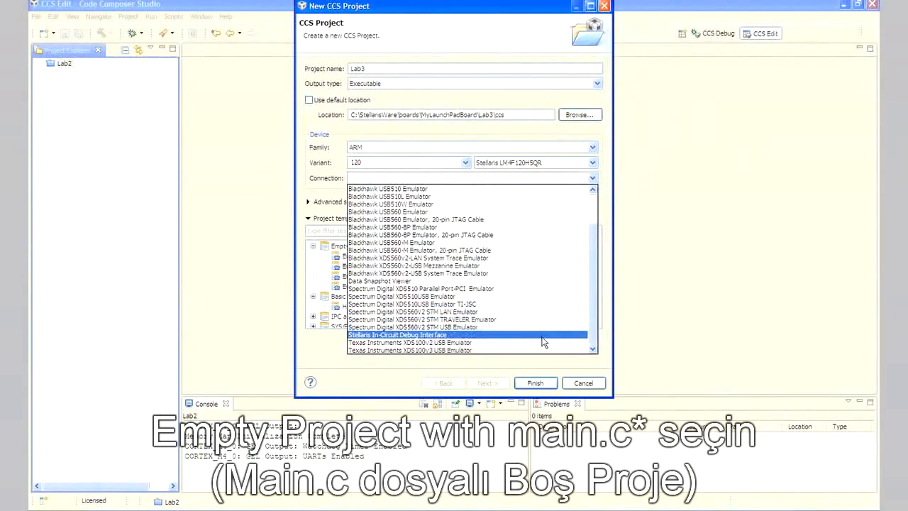
left_click(397, 334)
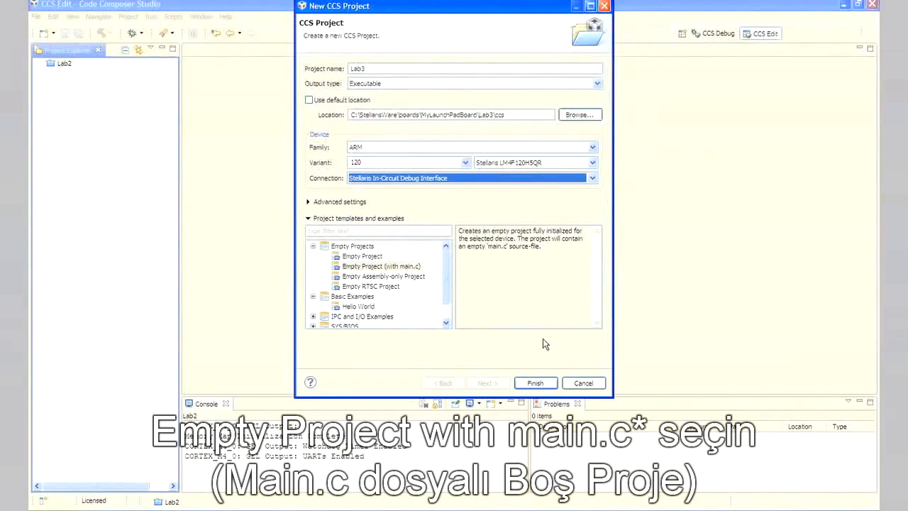
left_click(535, 383)
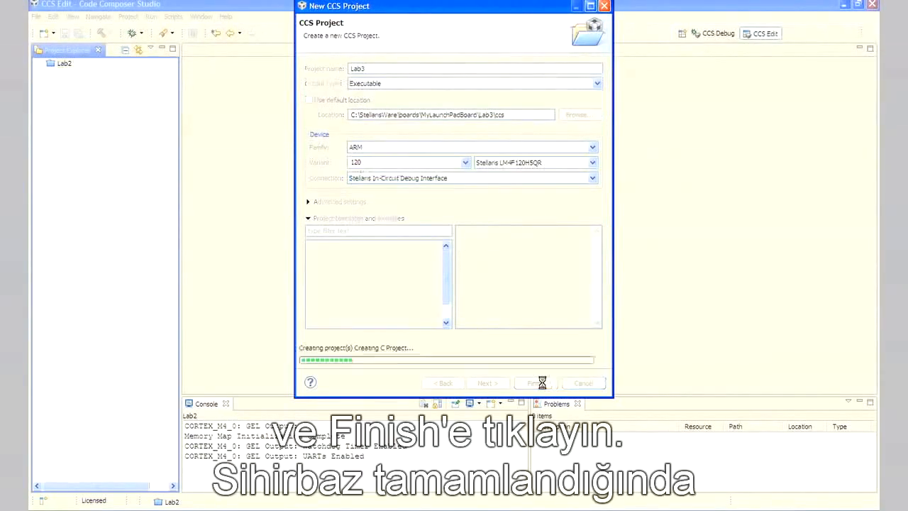
left_click(532, 383)
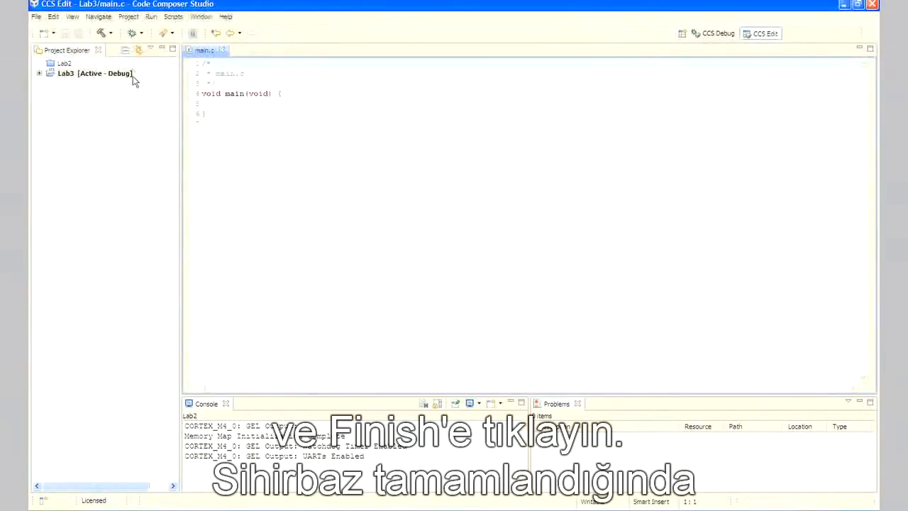
left_click(66, 74)
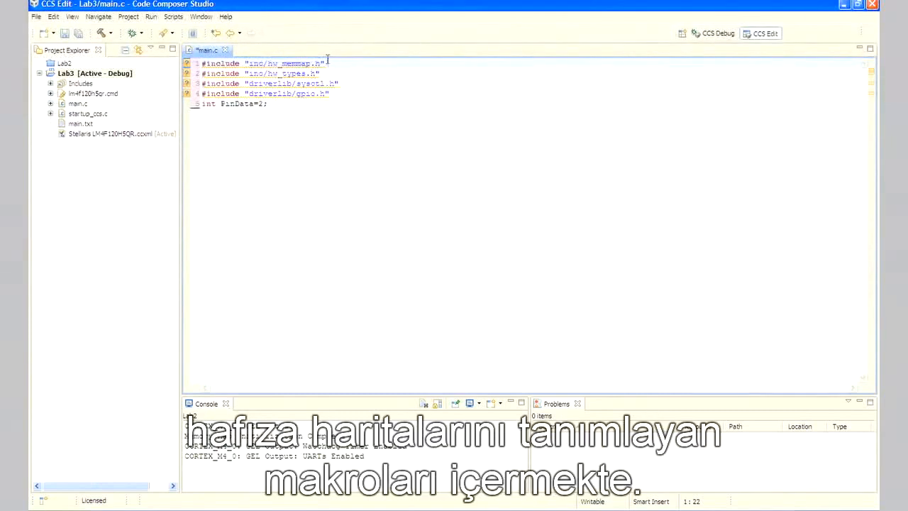
mouse_move(343, 62)
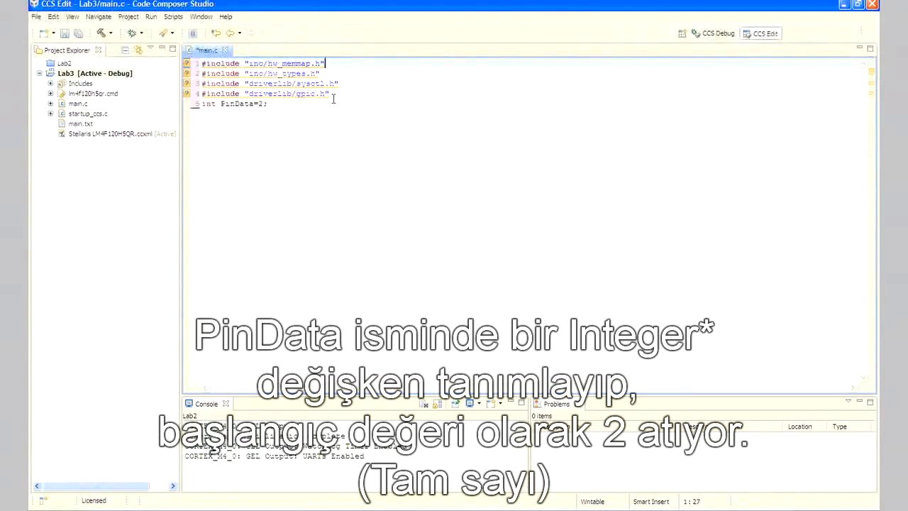
mouse_move(288, 144)
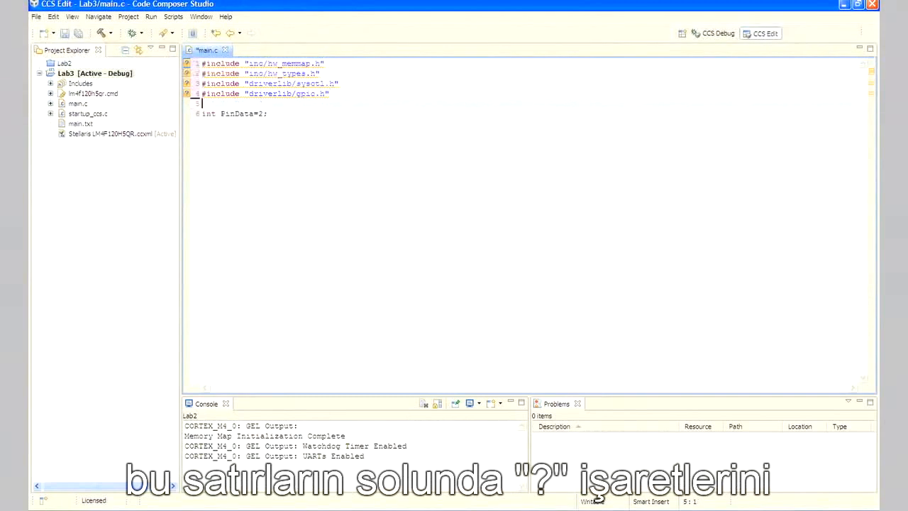
mouse_move(189, 71)
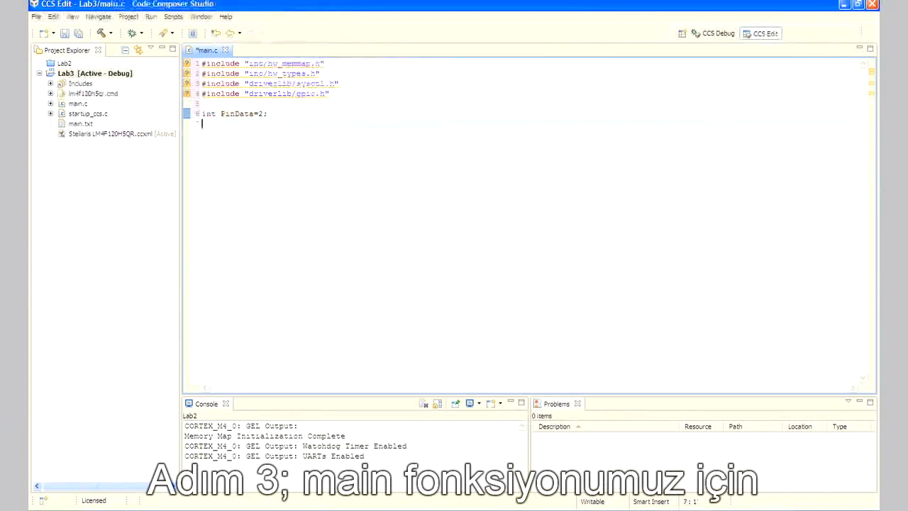
Step: Add an empty int main(void) function below the PinData declaration
type("int main")
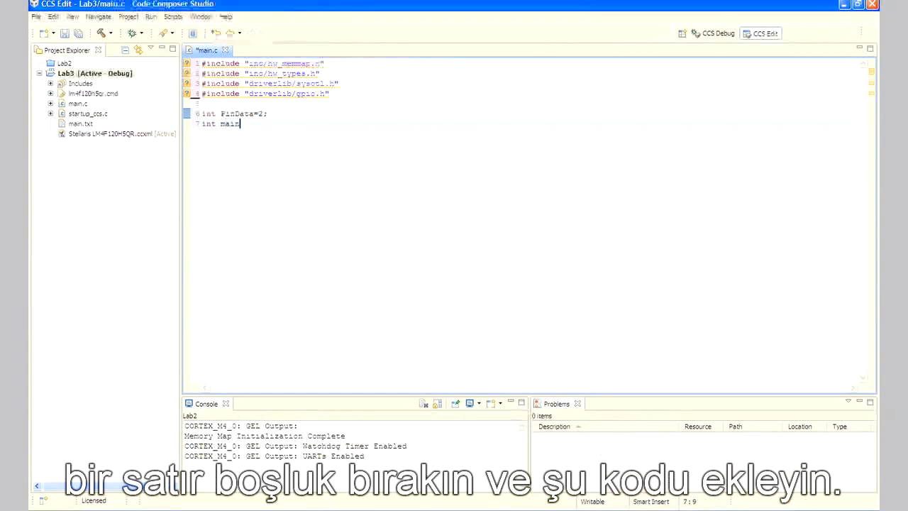
type("(void)")
type("{")
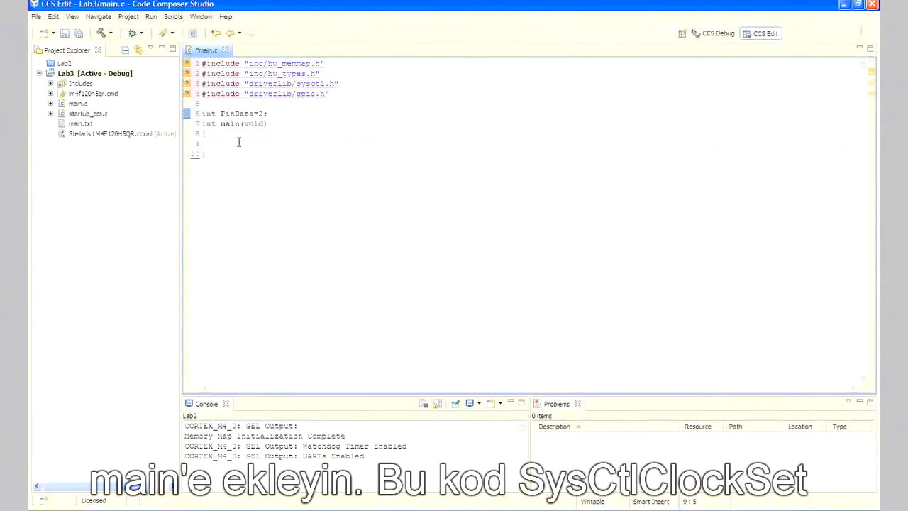
Step: Begin main with SysCtlClockSet(SYSCTL_SYSDIV_5|SYSCTL_USE_PLL|SYSCTL_XTAL_16MHZ|SYSCTL_OSC_MAIN);
type("SysCtlClockSet(SYSCTL_SYSDIV_5|SYSCTL_USE_PLL|SYSCTL_XTAL_16MHZ|SYSCTL_OSC_MAIN);")
type("GPIOPinTypeGPIOOutput(GPIO_PORTF_BASE, GPIO_PIN_1|GPIO_PIN_2|GPIO_PIN_3);")
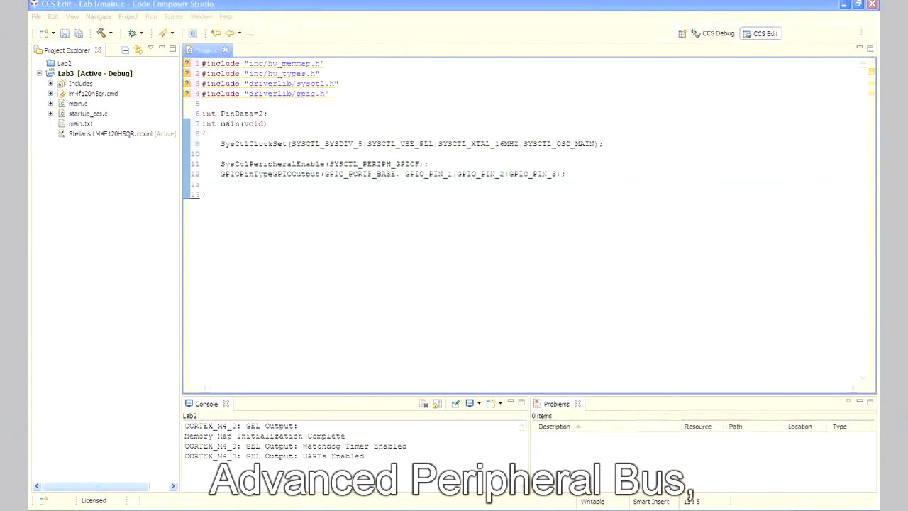
Step: Place the cursor after the GPIOPinTypeGPIOOutput line in main.c
left_click(224, 185)
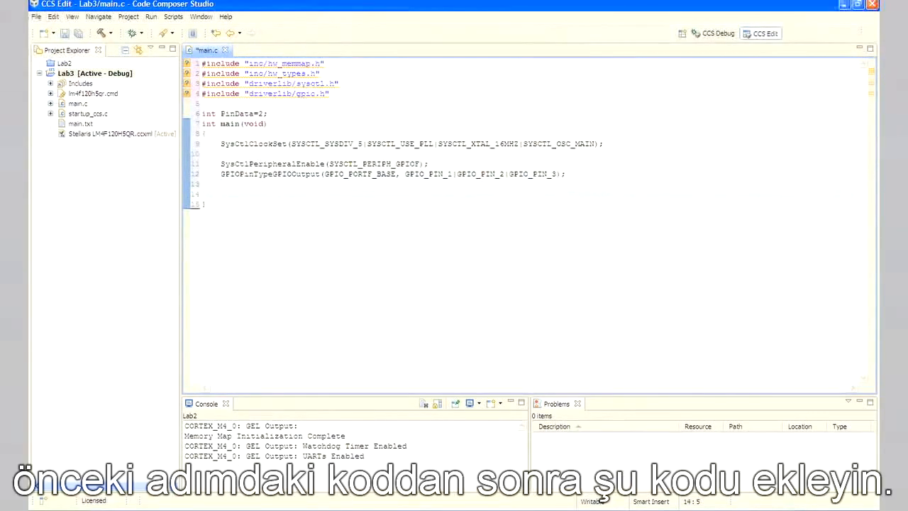
Step: Start a while(1) loop below the GPIO output pin configuration
type("while(1)")
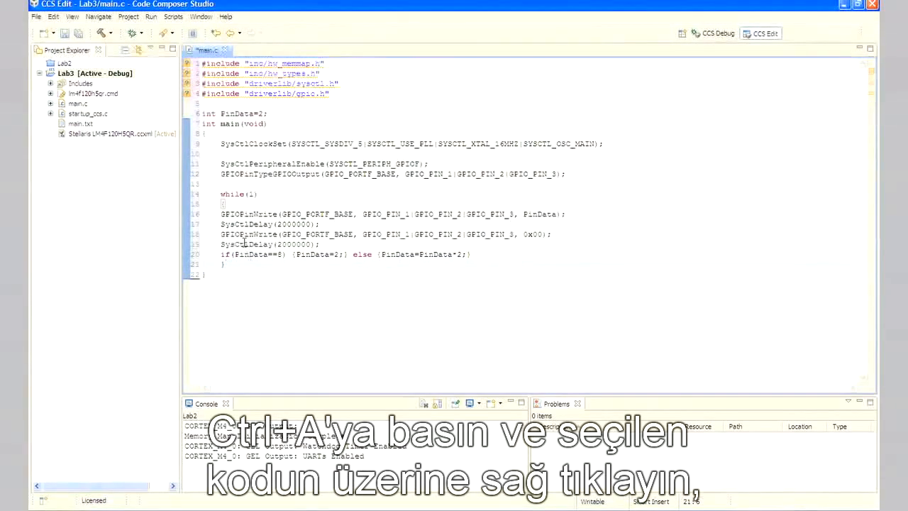
Step: Bring up the source-editing commands for all of main.c's selected code
right_click(305, 192)
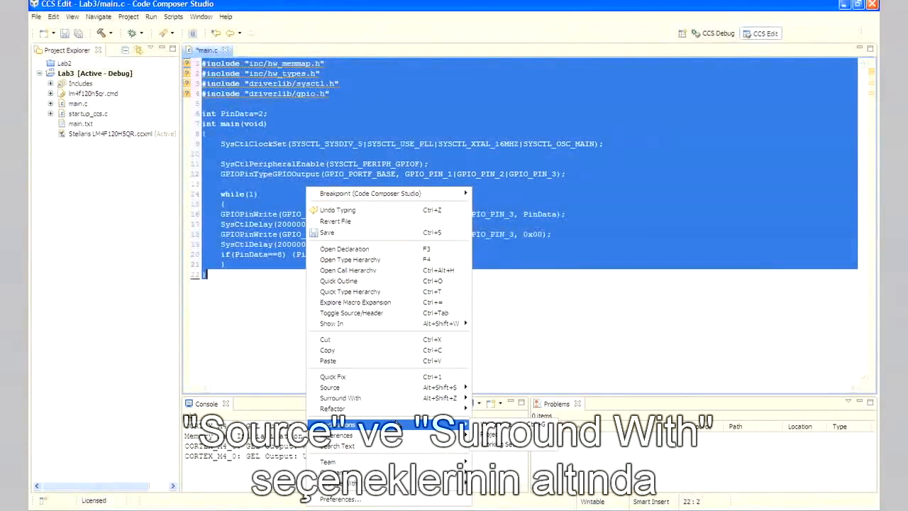
mouse_move(331, 408)
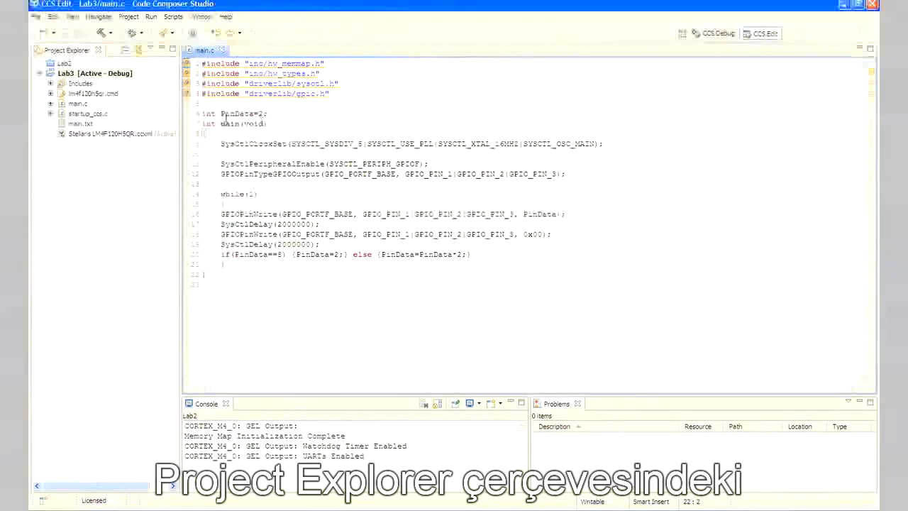
Step: Open startup_ccs.c from the Project Explorer next to main.c
double_click(88, 113)
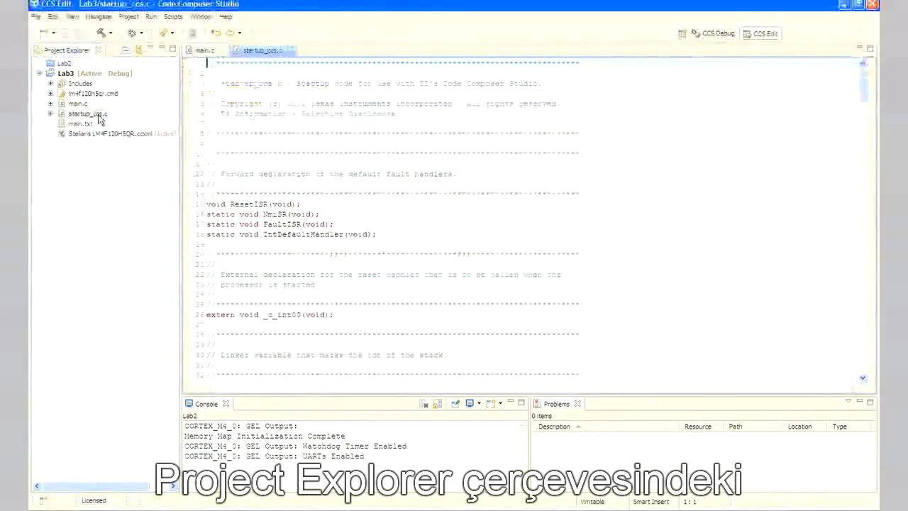
Step: Review startup_ccs.c down to its interrupt vector table, then close it leaving only main.c
double_click(88, 113)
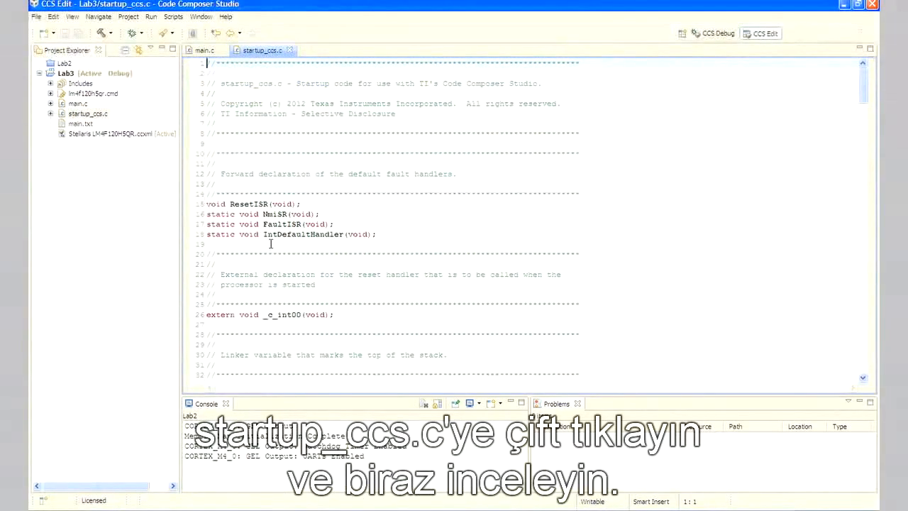
left_click(207, 204)
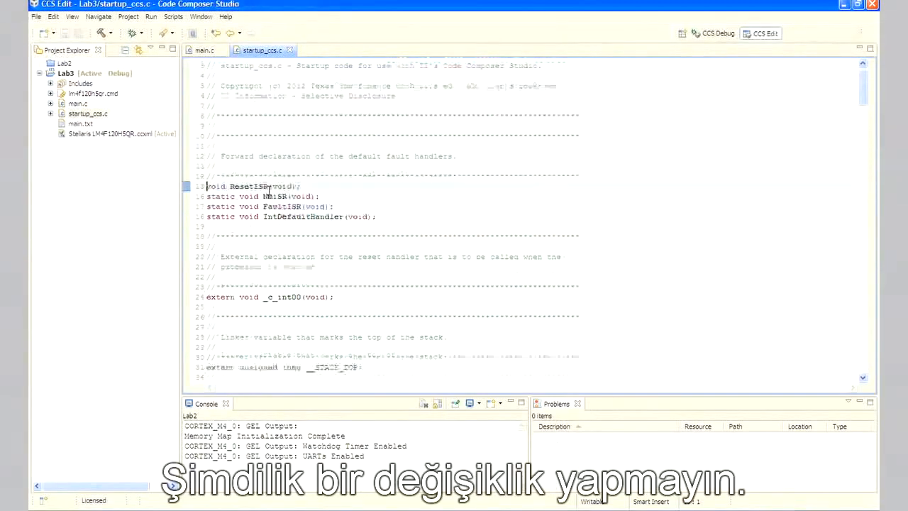
scroll("down", 3)
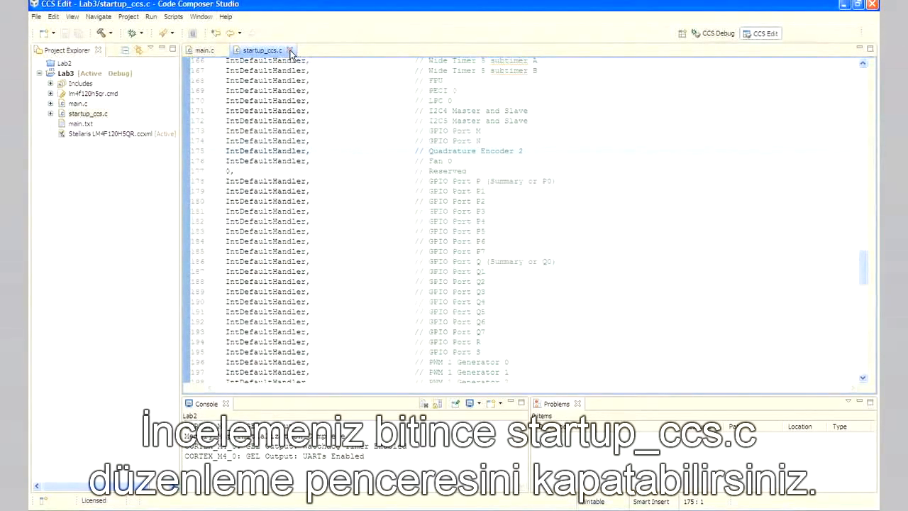
left_click(289, 51)
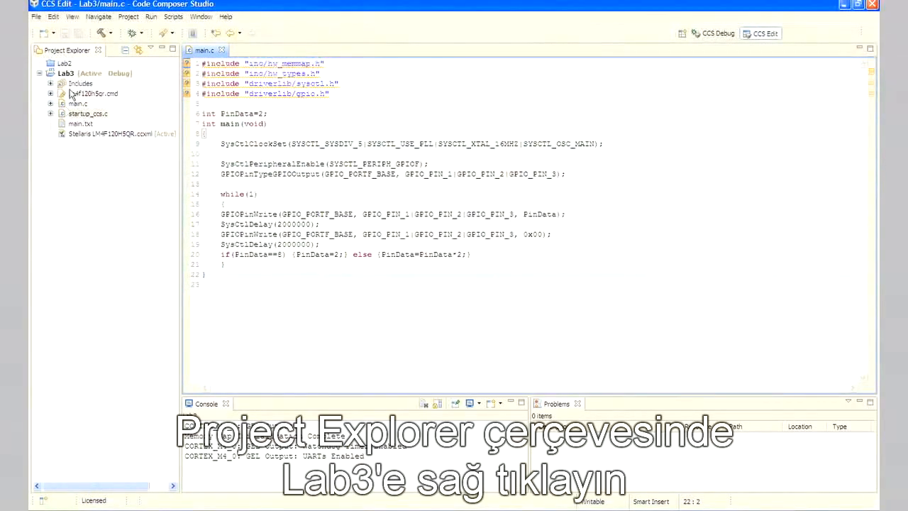
Step: Open Lab3's properties at the ARM Compiler Include Options page
right_click(65, 74)
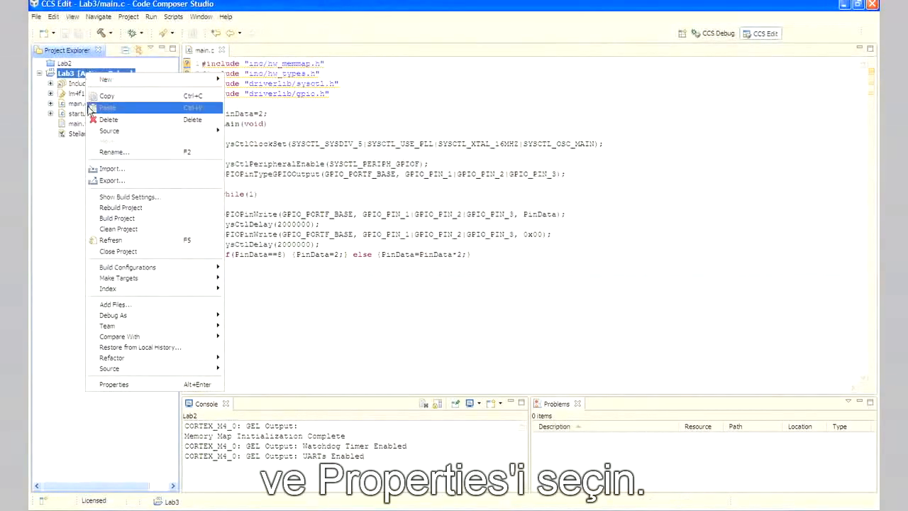
mouse_move(114, 383)
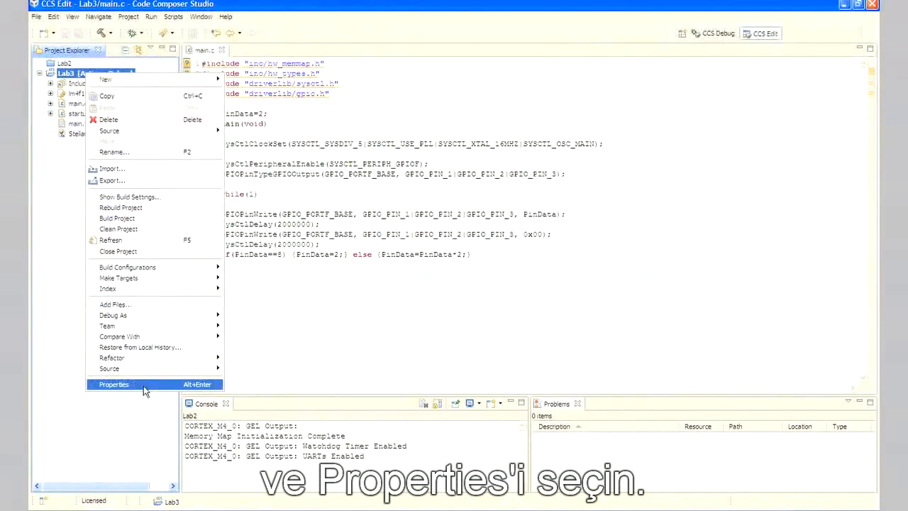
left_click(113, 383)
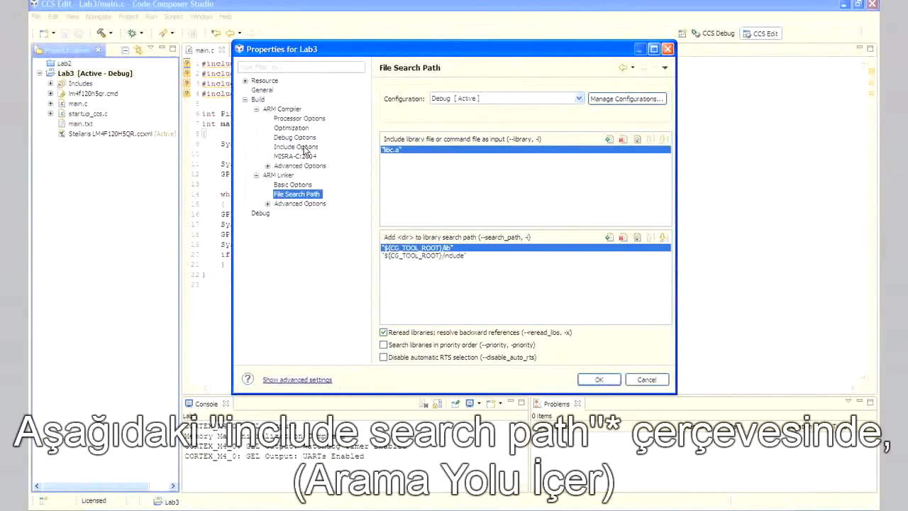
left_click(295, 146)
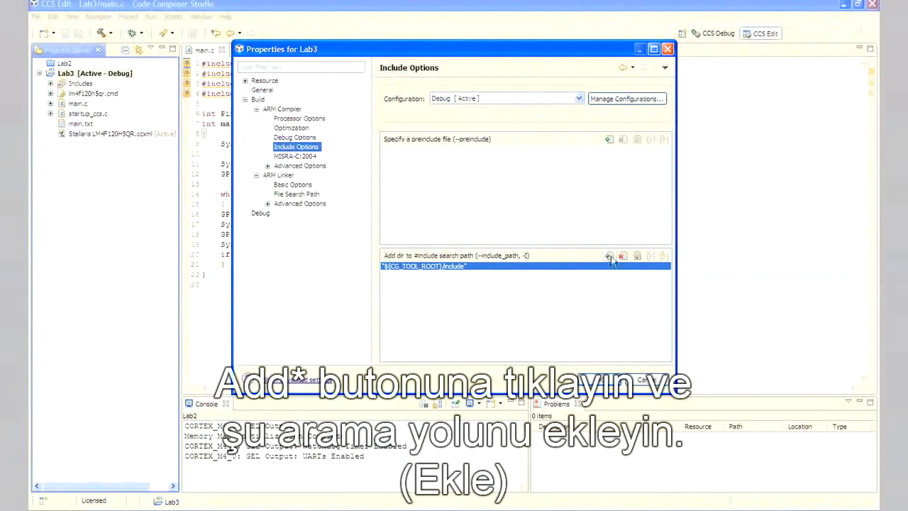
Step: Add ${PROJECT_ROOT}/../../../.. to the include search path and close the properties
left_click(608, 256)
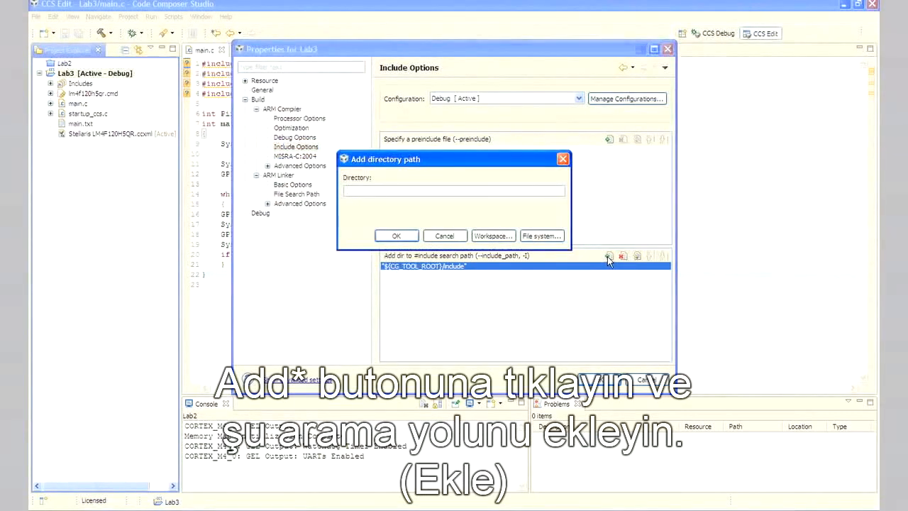
type("${PROJECT_ROOT}/../../../..")
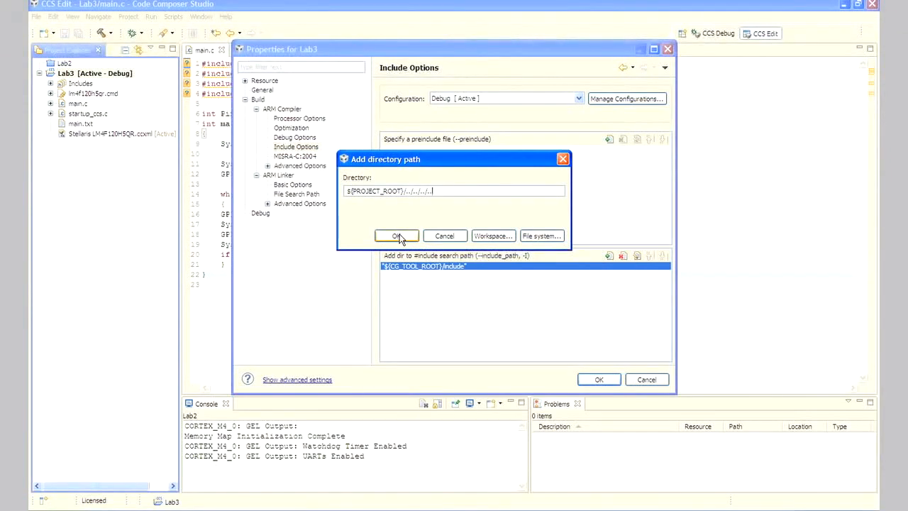
left_click(397, 236)
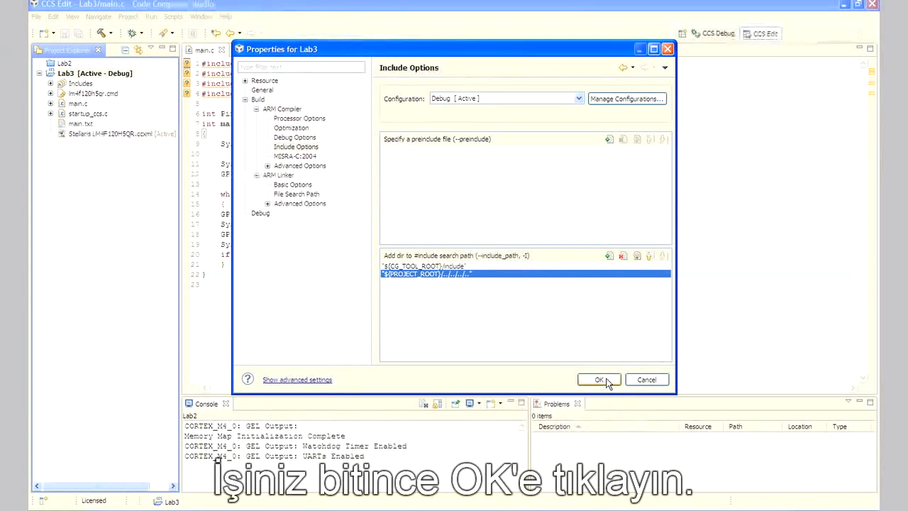
left_click(598, 379)
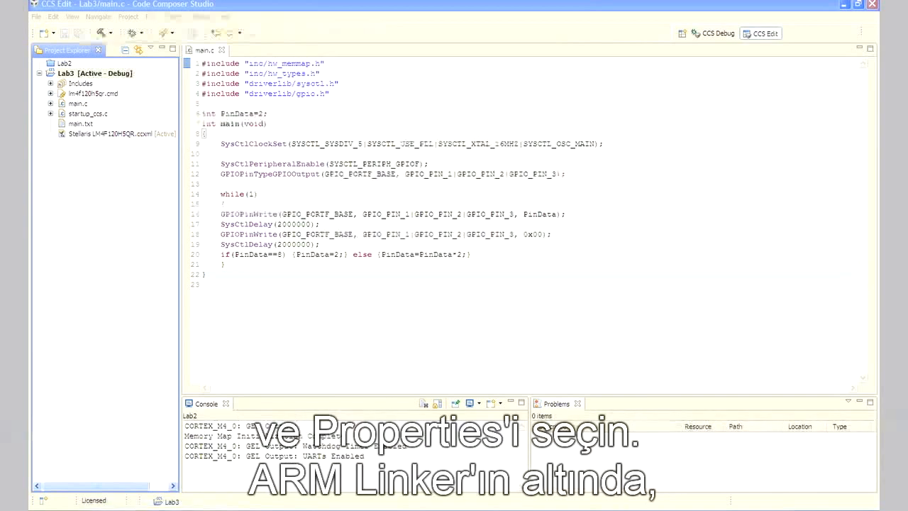
Step: Select the Lab3 project in Project Explorer and bring up its context menu
left_click(65, 74)
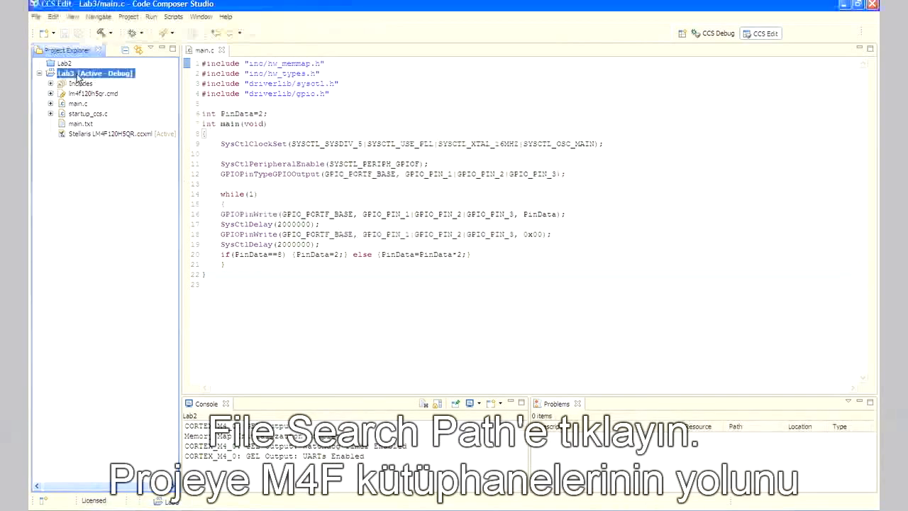
right_click(95, 74)
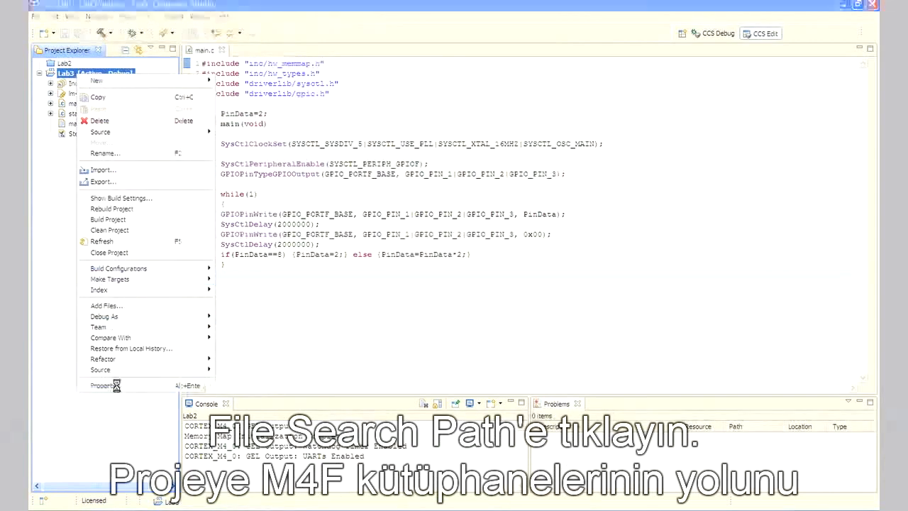
Step: Add driverlib-cm4f.lib to Lab3's ARM Linker file search path and confirm the properties with OK
left_click(103, 386)
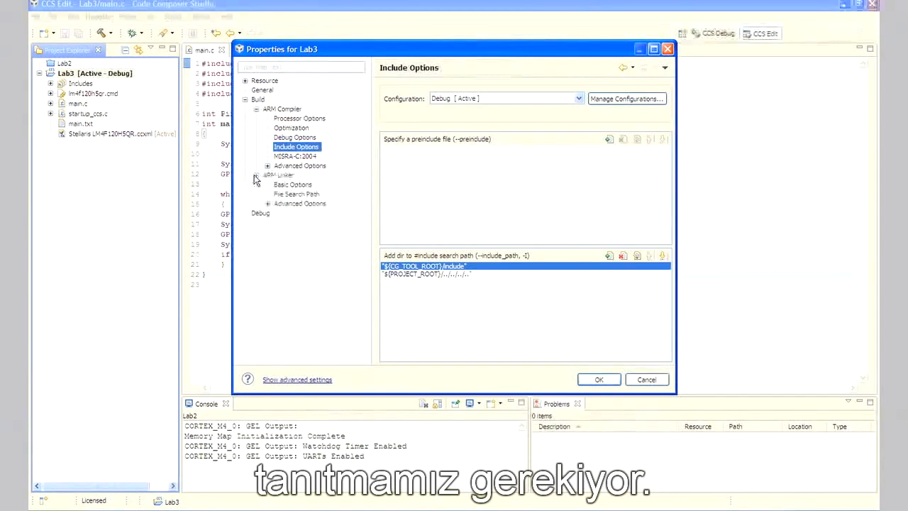
left_click(295, 193)
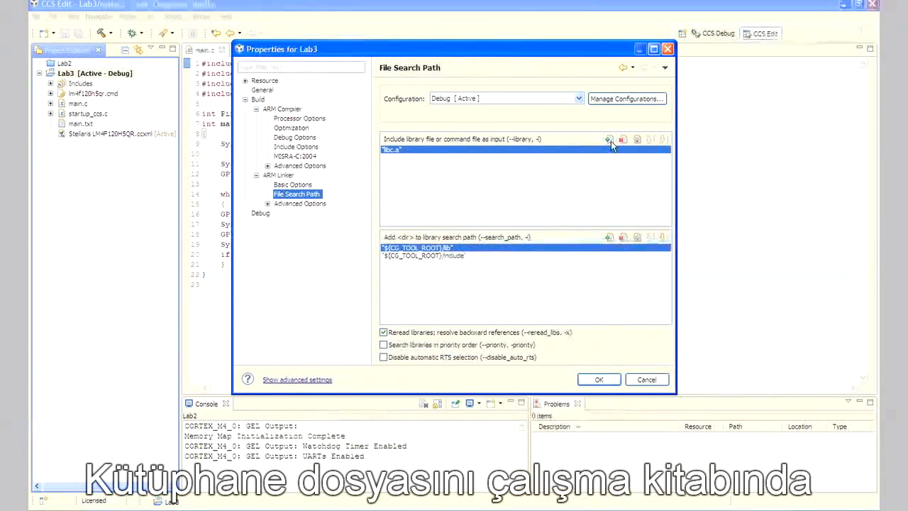
left_click(608, 139)
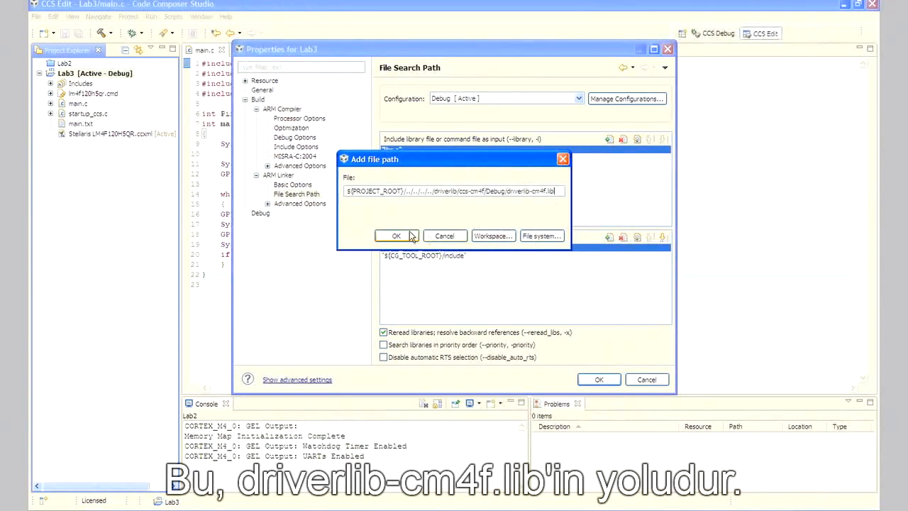
left_click(395, 235)
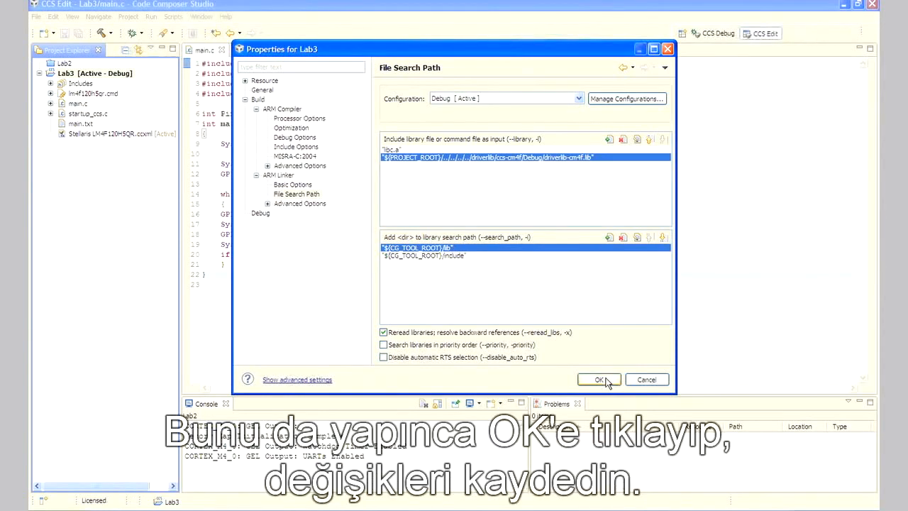
left_click(598, 379)
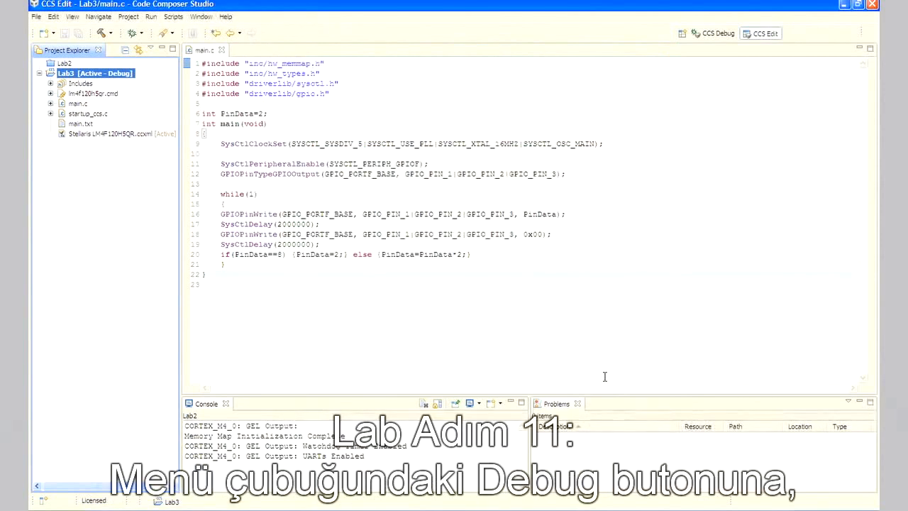
mouse_move(35, 319)
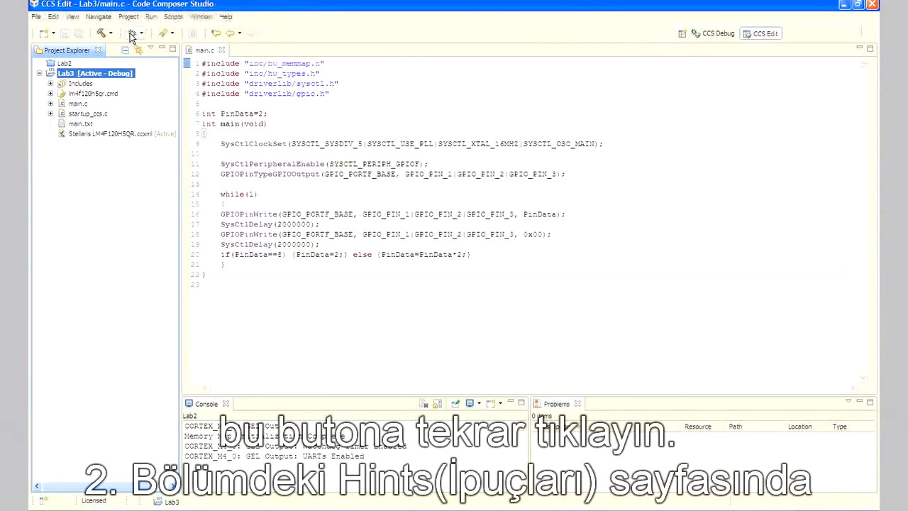
Step: Build Lab3 and launch a debug session on the LaunchPad, suspending at main
left_click(131, 33)
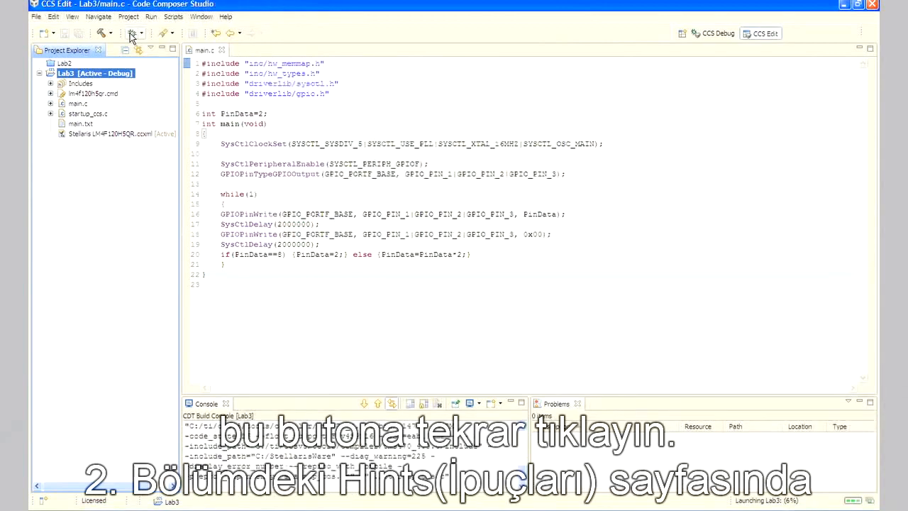
left_click(130, 34)
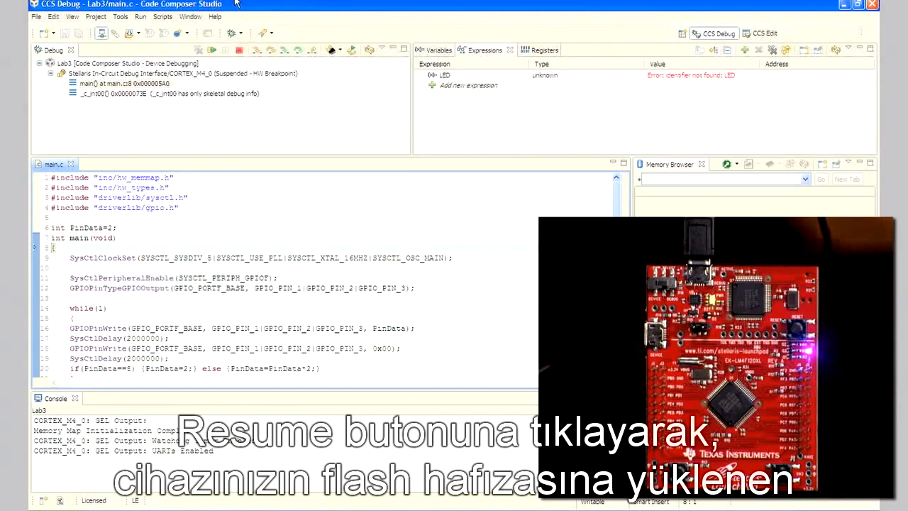
Step: Resume then suspend the program, and select the first GPIOPinWrite line in the while loop
left_click(212, 50)
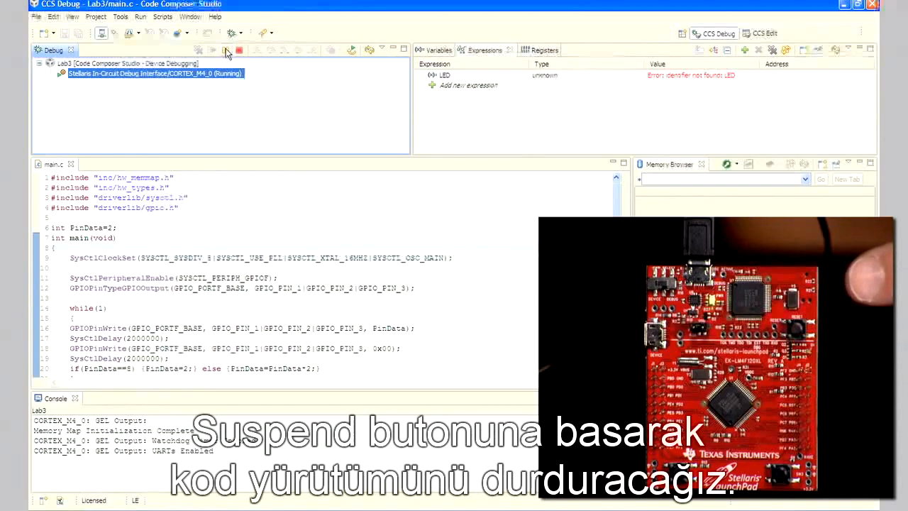
left_click(211, 50)
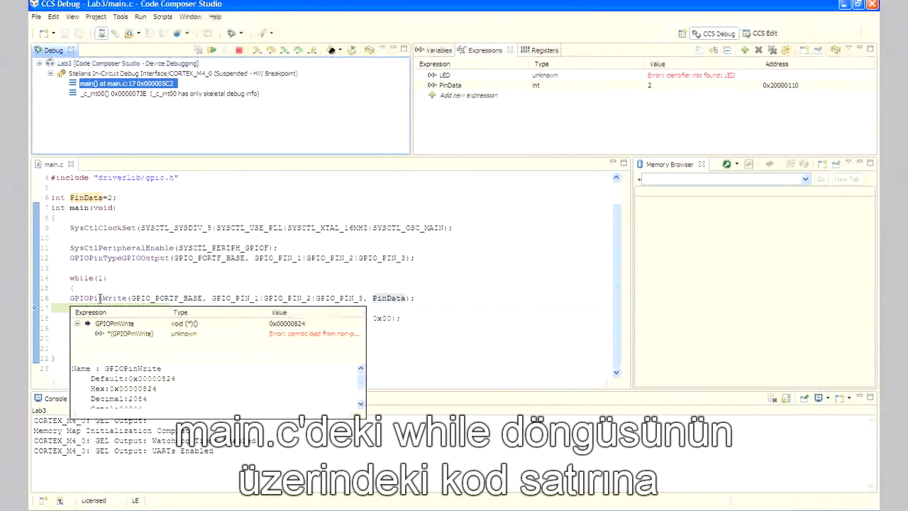
left_click(102, 308)
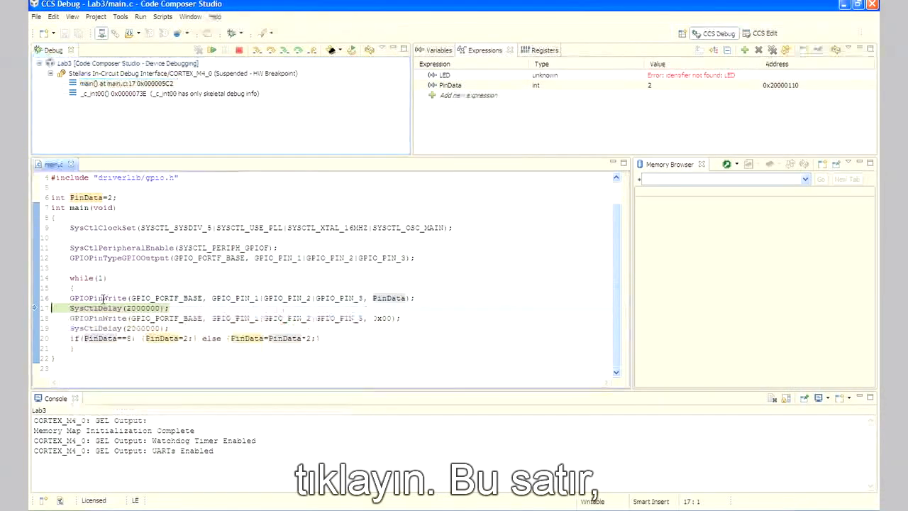
Step: Run to Line on the loop's first GPIOPinWrite call so execution halts there with PinData at 2
right_click(99, 297)
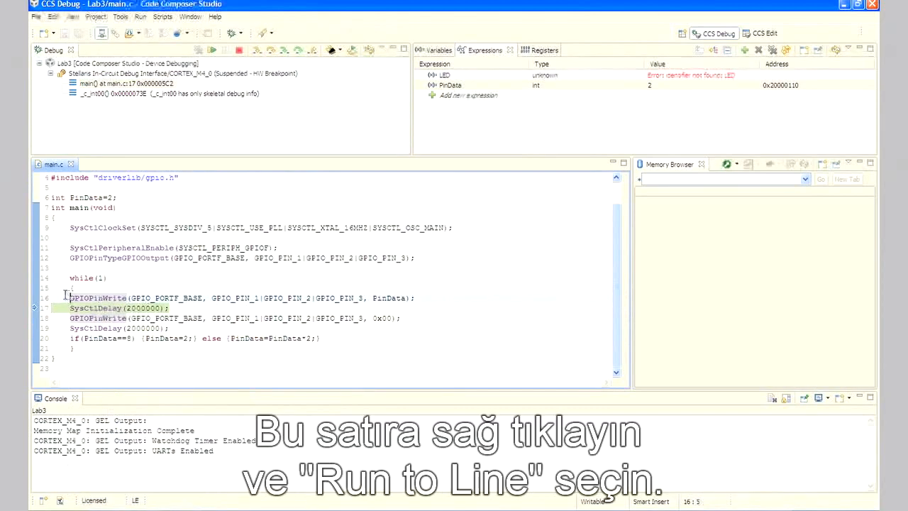
right_click(68, 298)
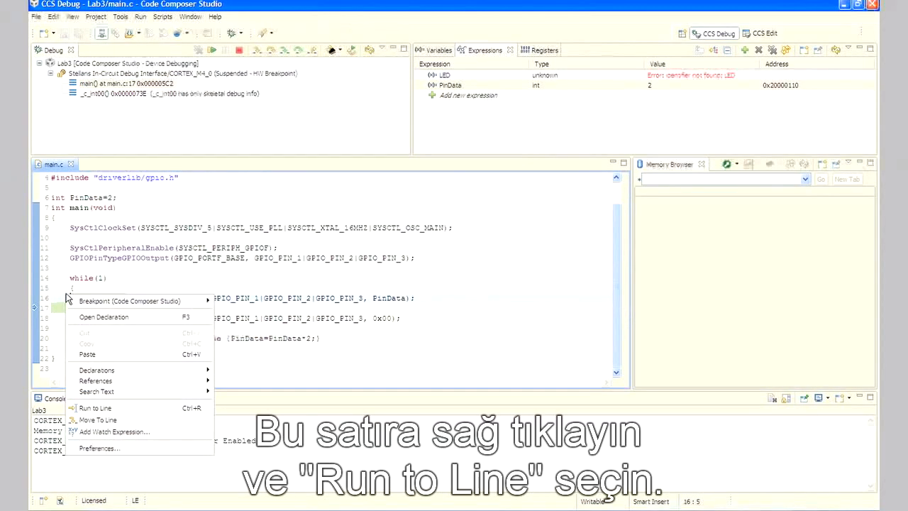
left_click(95, 408)
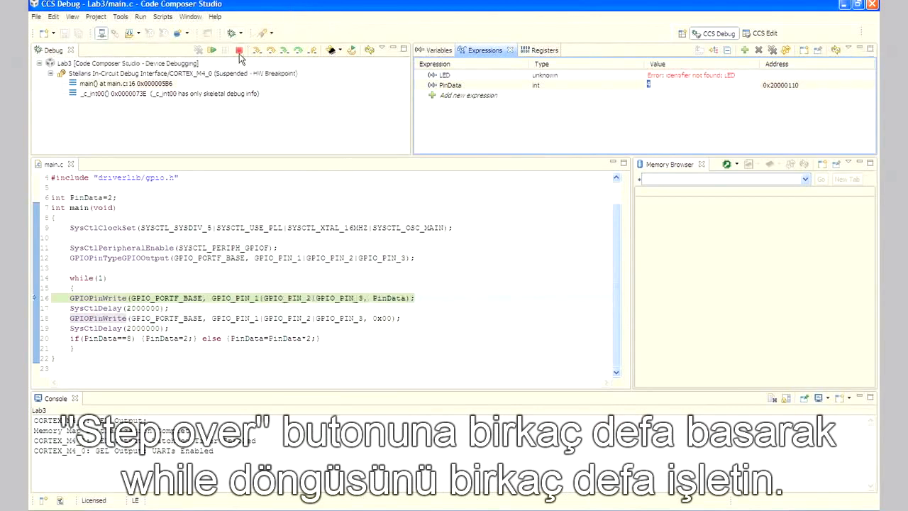
Step: Step over through the loop twice so PinData advances to 8, then begin editing PinData's value
left_click(271, 50)
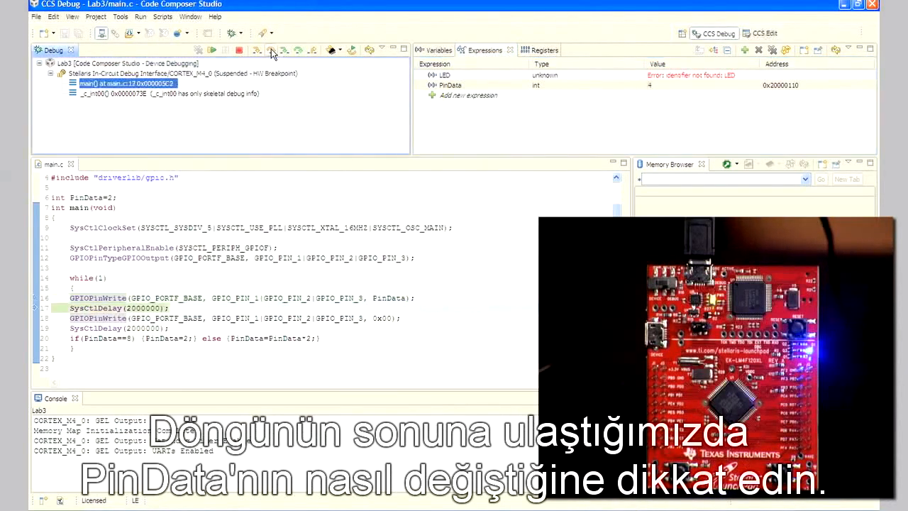
left_click(273, 50)
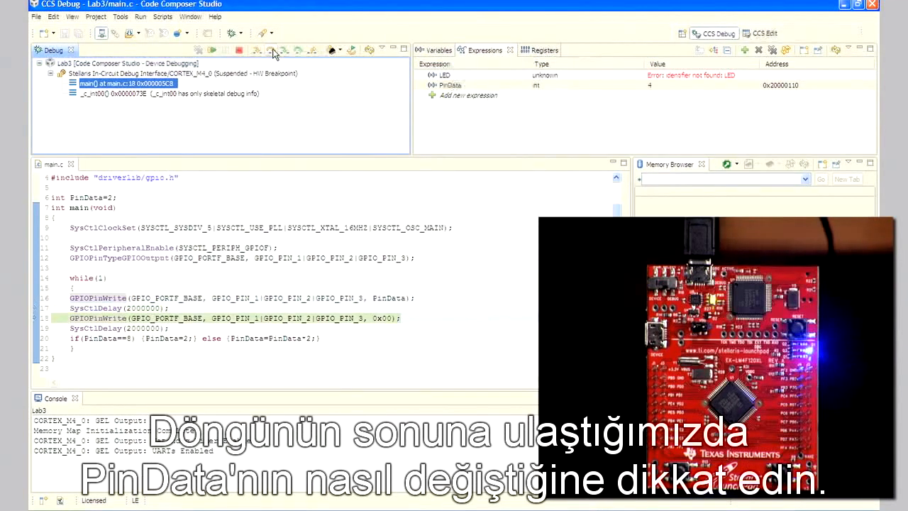
left_click(283, 50)
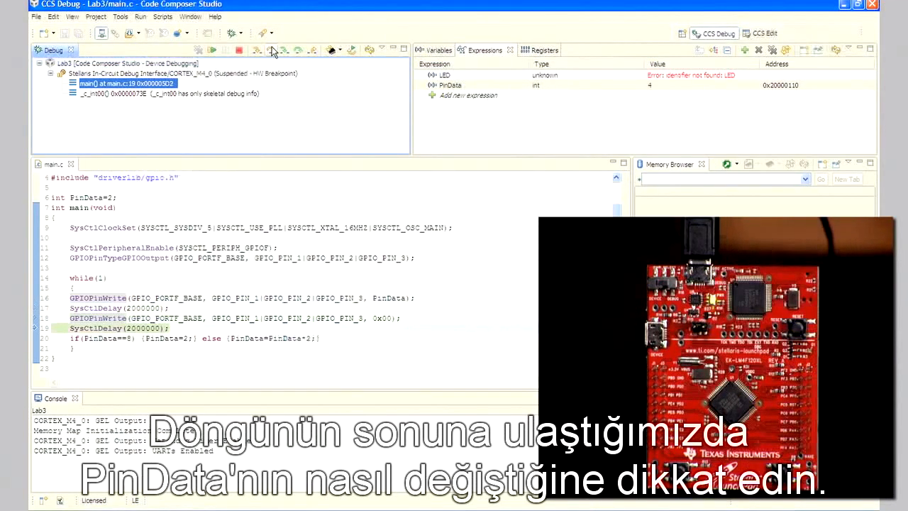
left_click(282, 49)
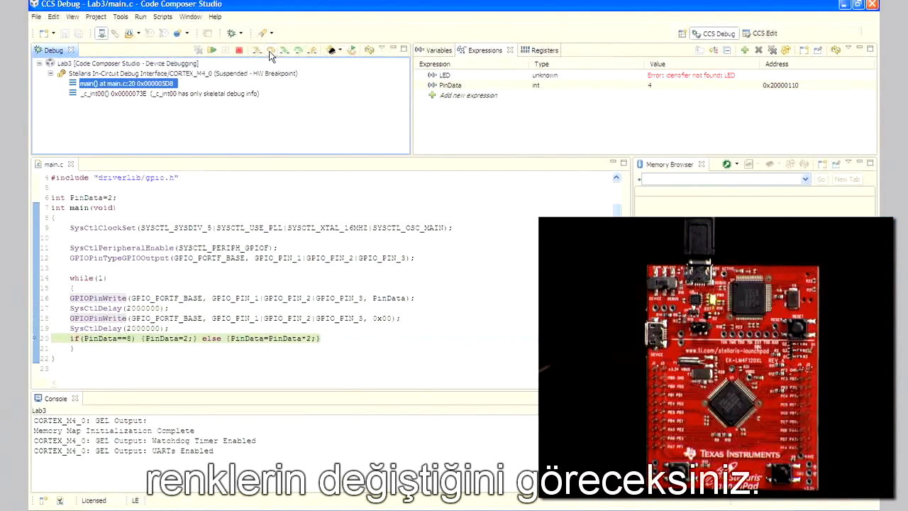
left_click(272, 49)
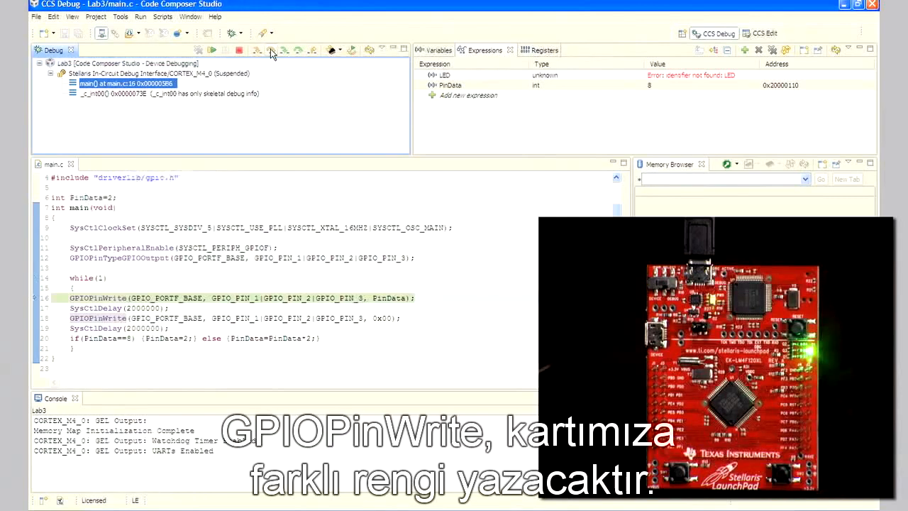
left_click(269, 49)
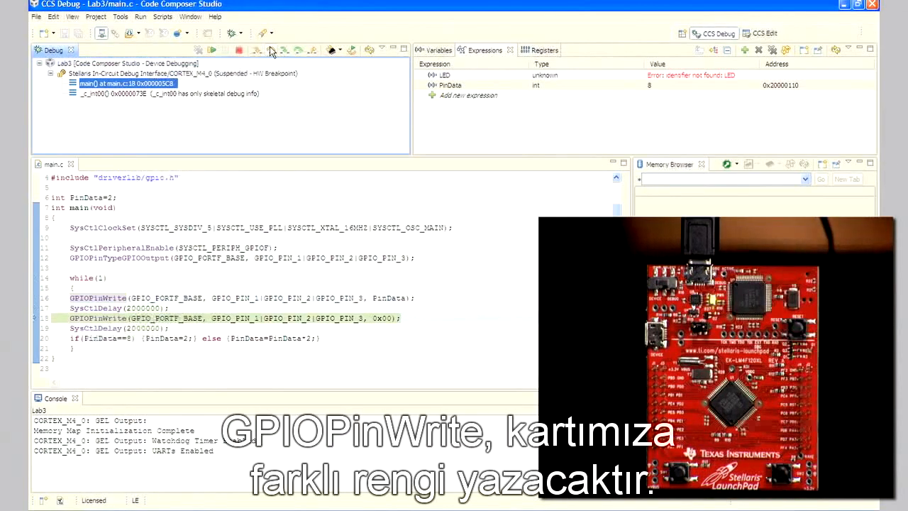
left_click(284, 49)
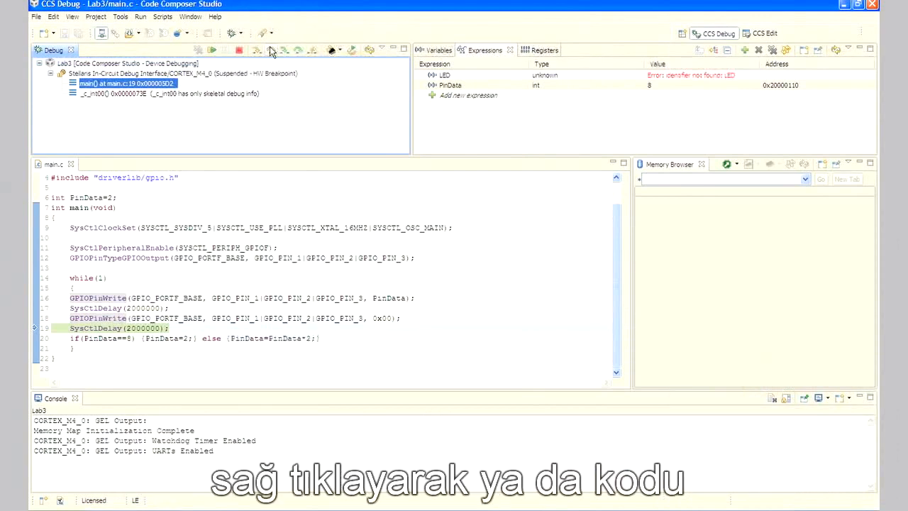
left_click(283, 50)
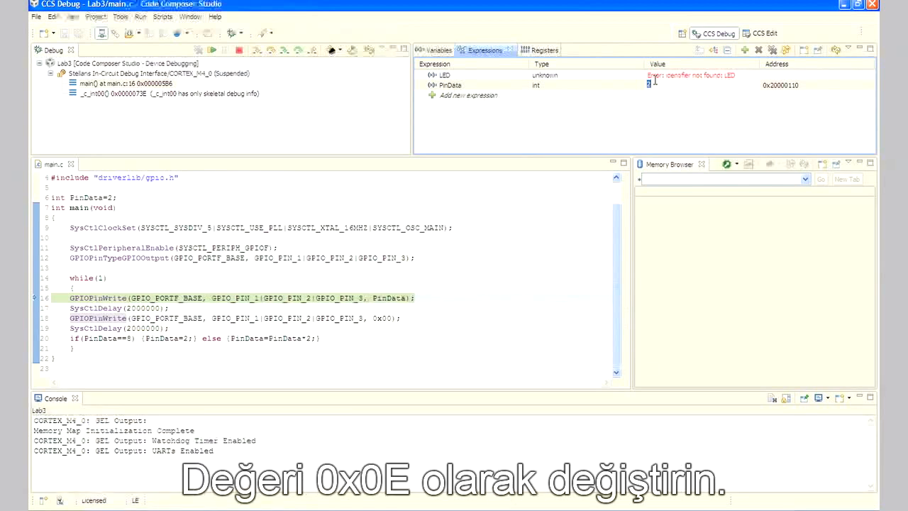
Step: Set PinData to 14 (entered as 0x) in the Expressions view
type("0x0e")
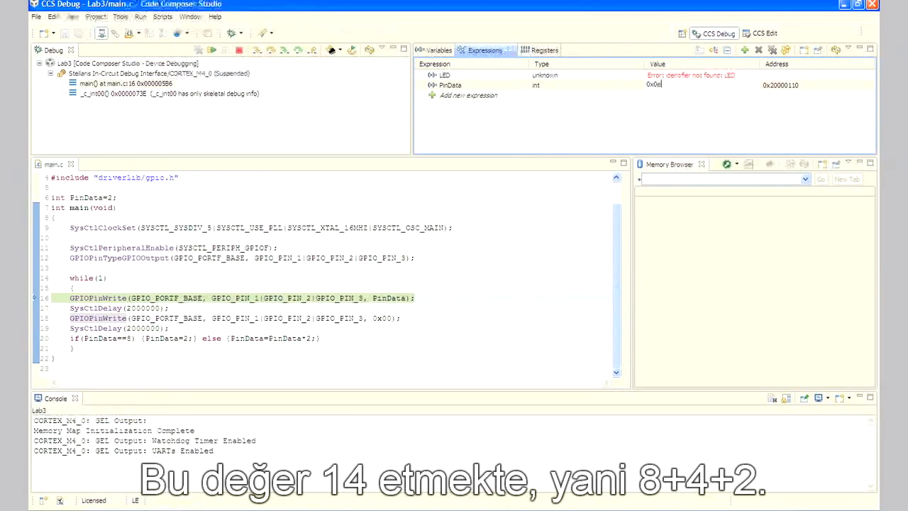
left_click(451, 85)
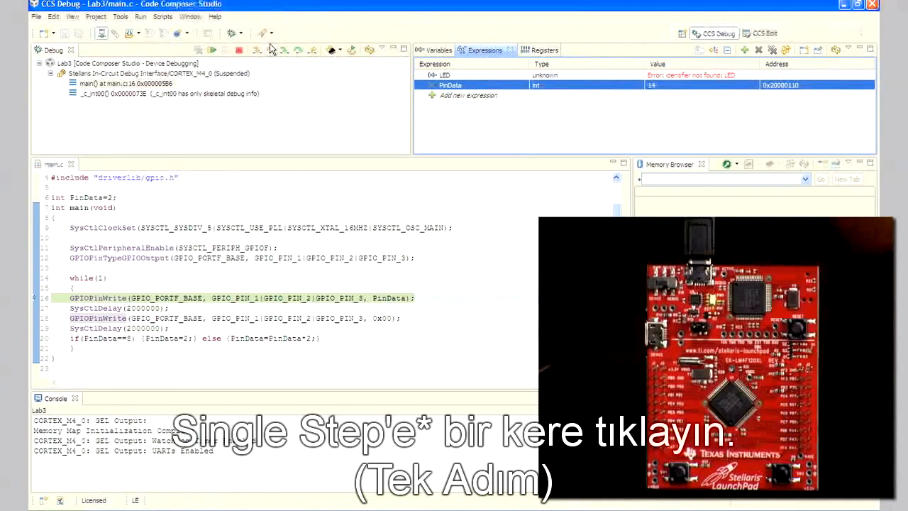
Step: Step over the GPIOPinWrite and SysCtlDelay lines until PinData doubles to 28 at while(1)
left_click(273, 49)
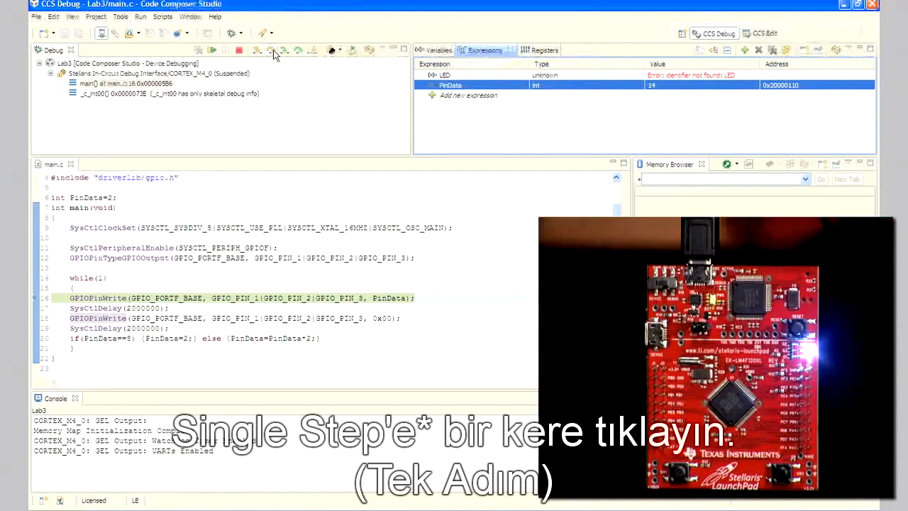
left_click(272, 51)
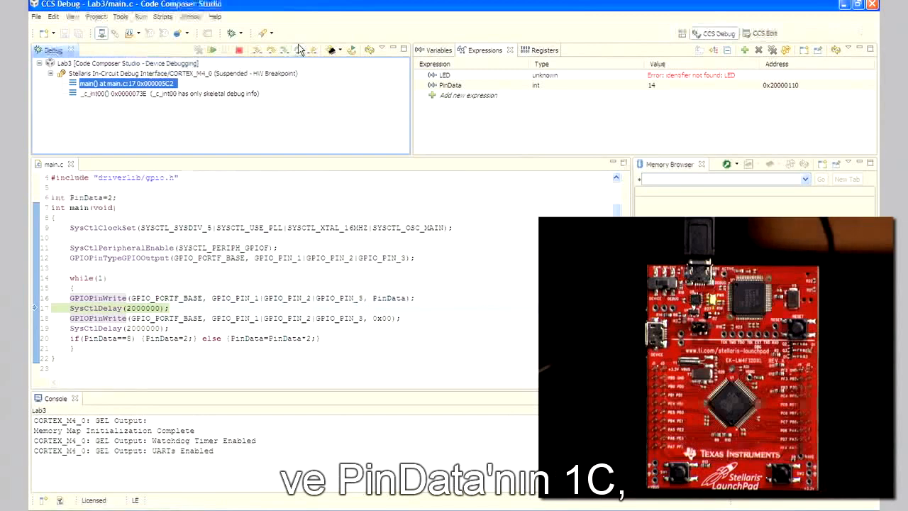
left_click(298, 50)
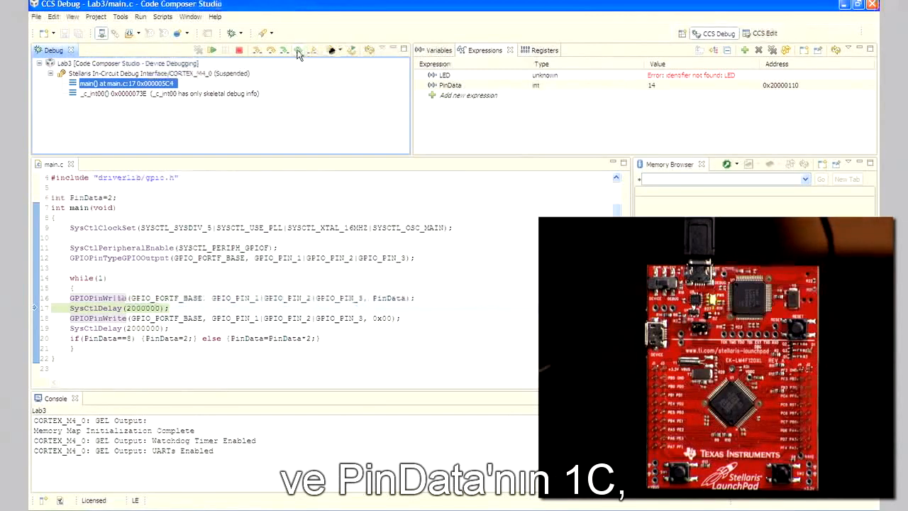
left_click(297, 49)
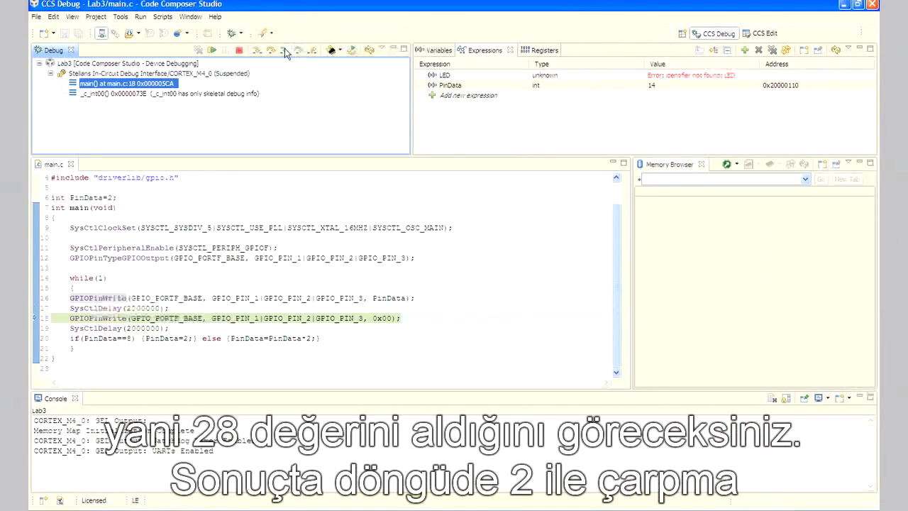
left_click(283, 50)
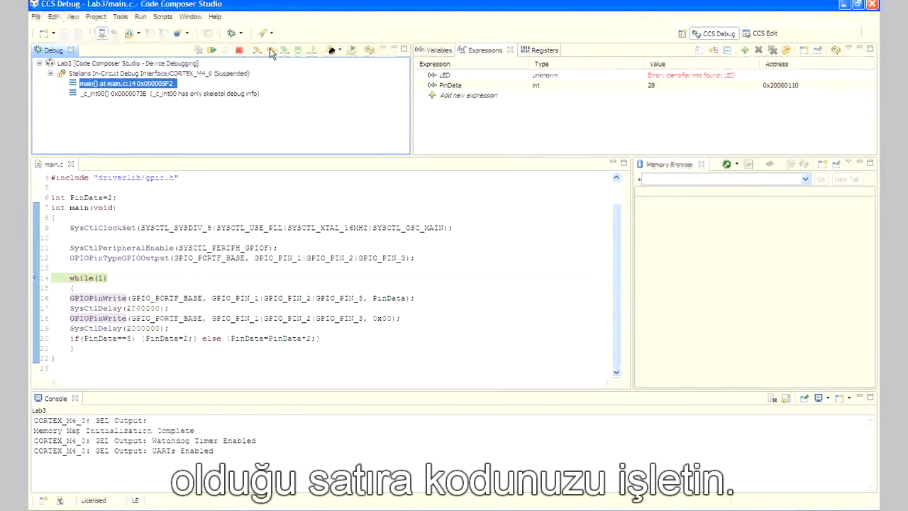
Step: Step over twice to halt at the GPIOPinWrite line that writes PinData, still 28
left_click(269, 50)
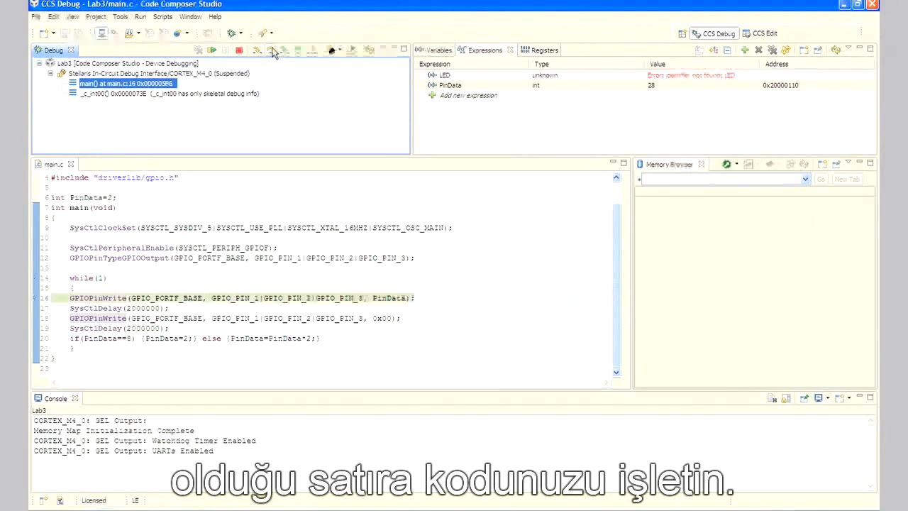
left_click(273, 50)
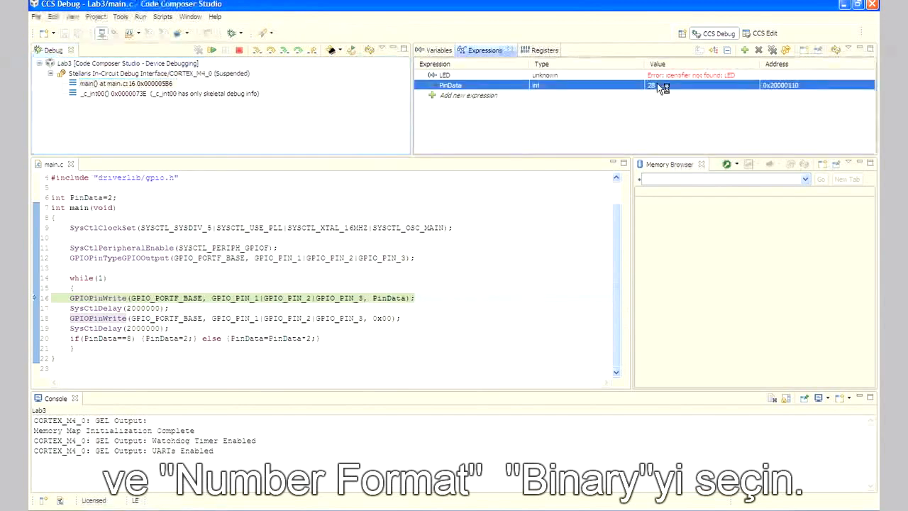
Step: Show the PinData watch value in binary number format, reading 11100
right_click(653, 85)
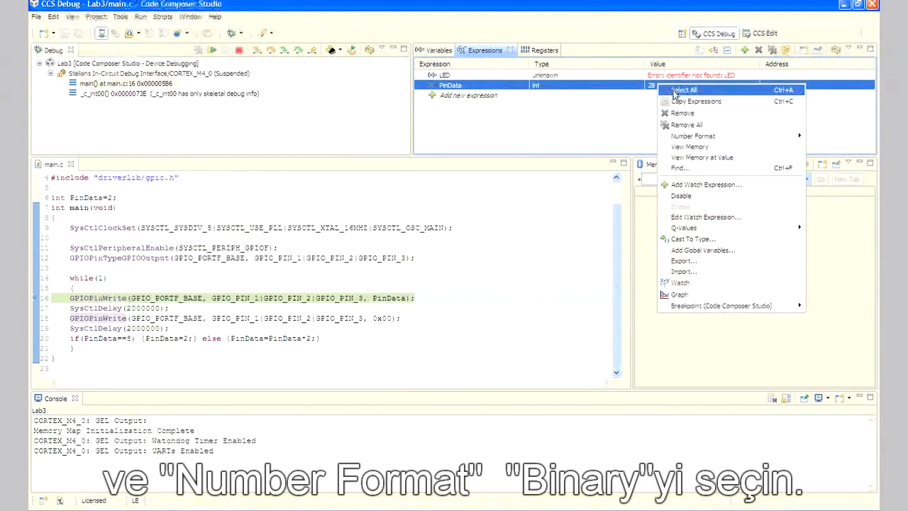
mouse_move(692, 136)
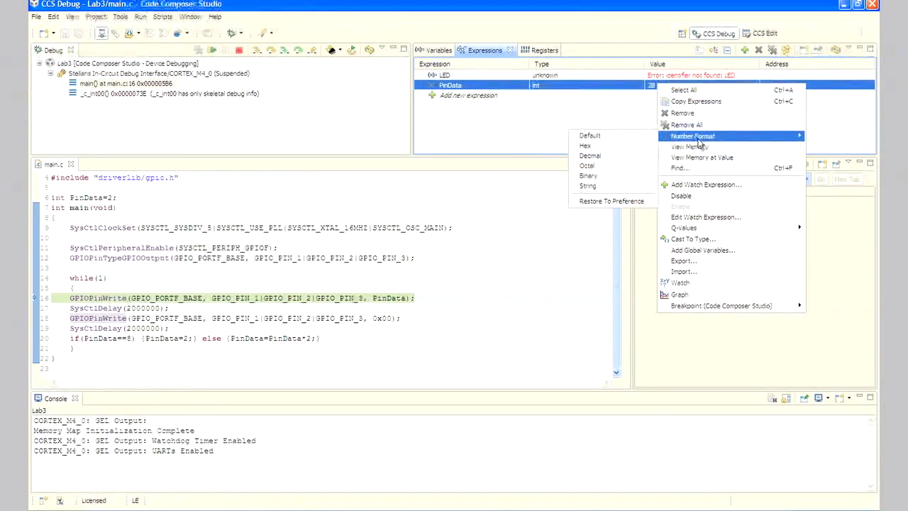
mouse_move(590, 155)
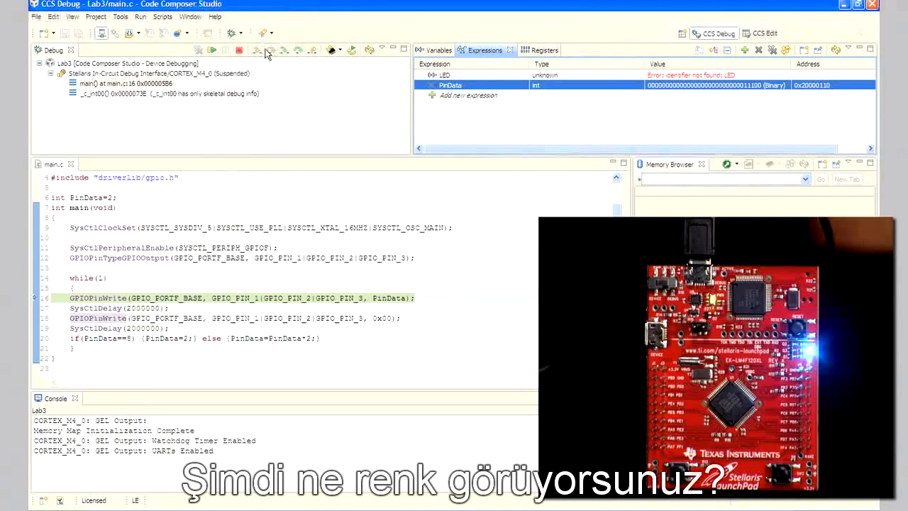
left_click(270, 50)
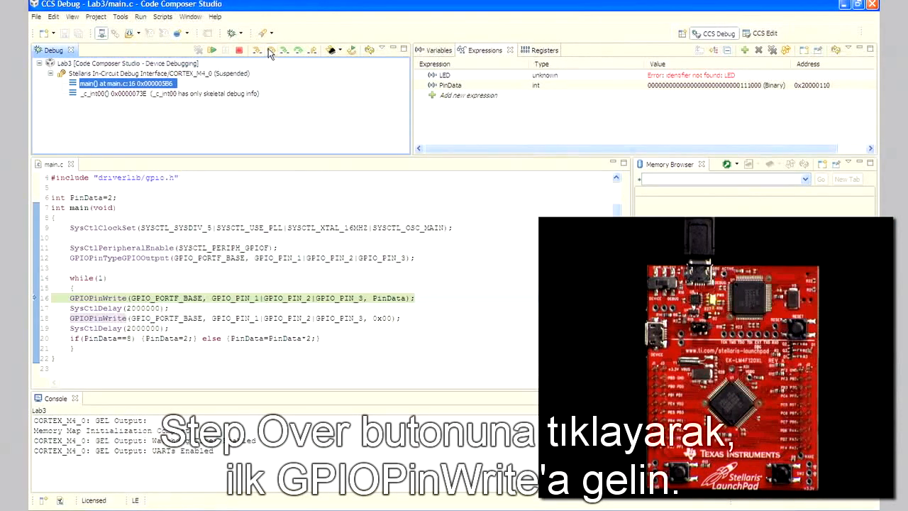
Step: Step past the PinData pin write so the LED changes, then resume the program running freely
left_click(284, 49)
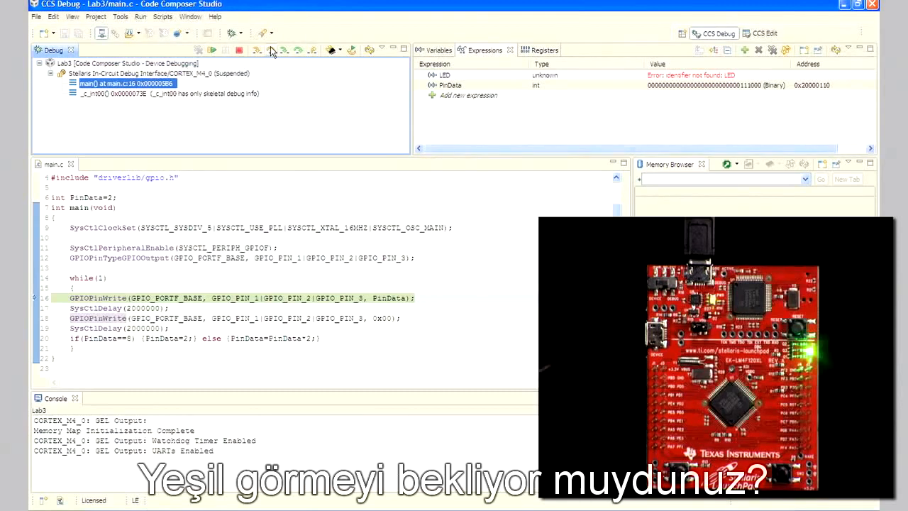
left_click(284, 50)
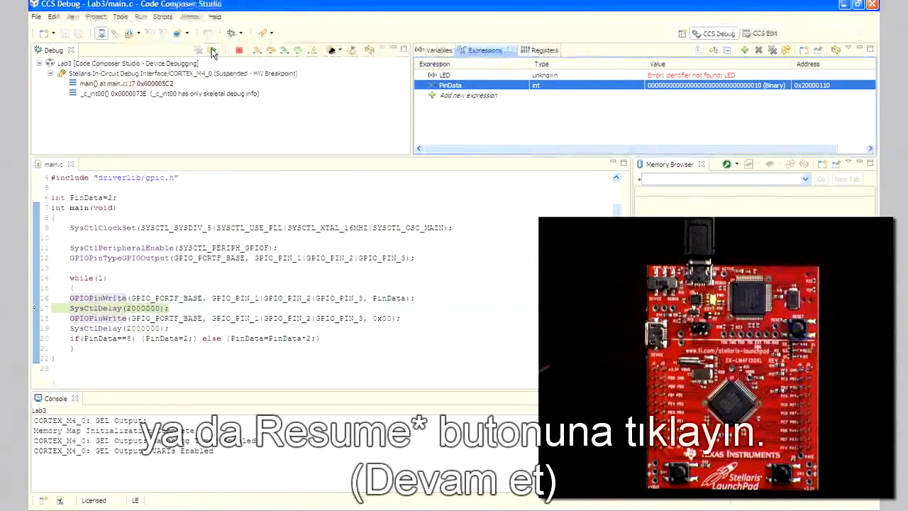
left_click(210, 50)
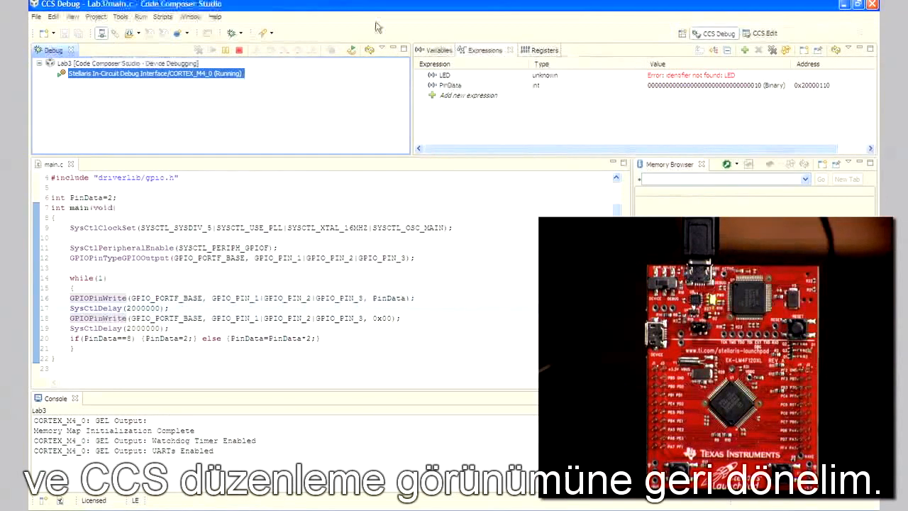
Step: Terminate the debug session, then close the Lab3 project from Project Explorer
left_click(238, 51)
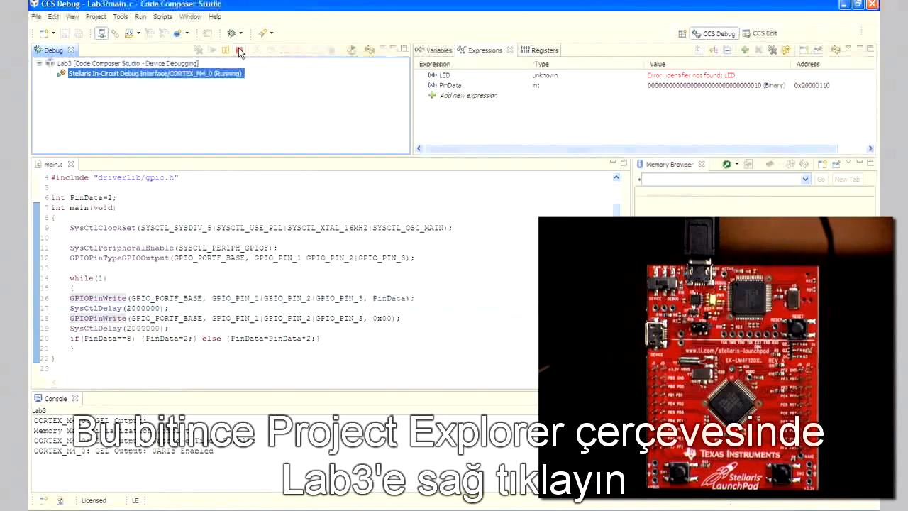
left_click(764, 33)
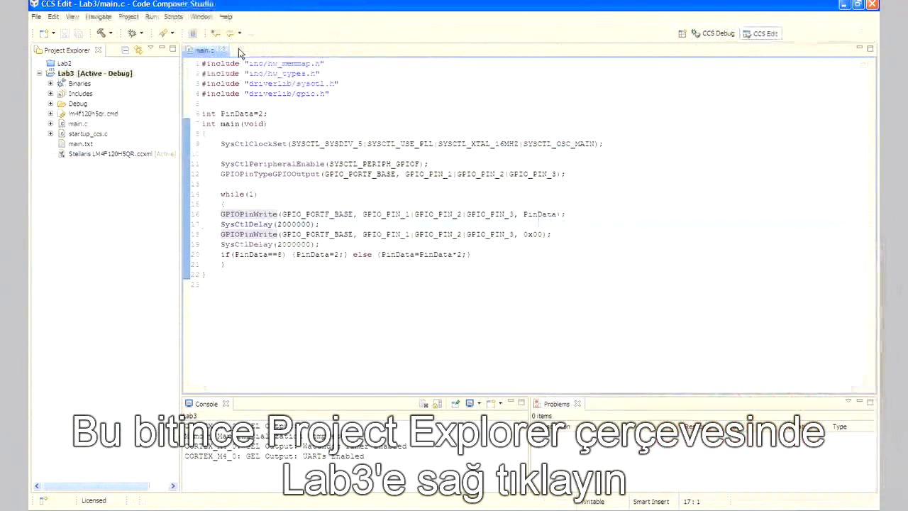
right_click(66, 74)
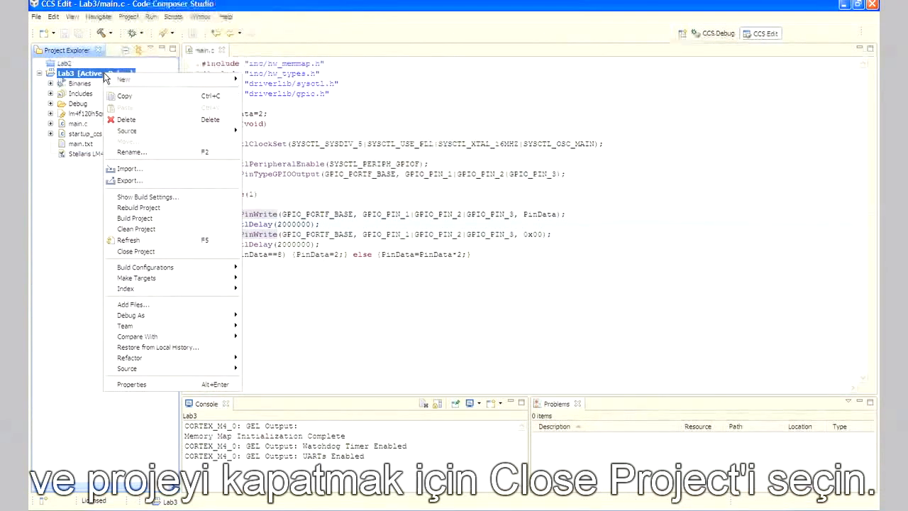
mouse_move(136, 251)
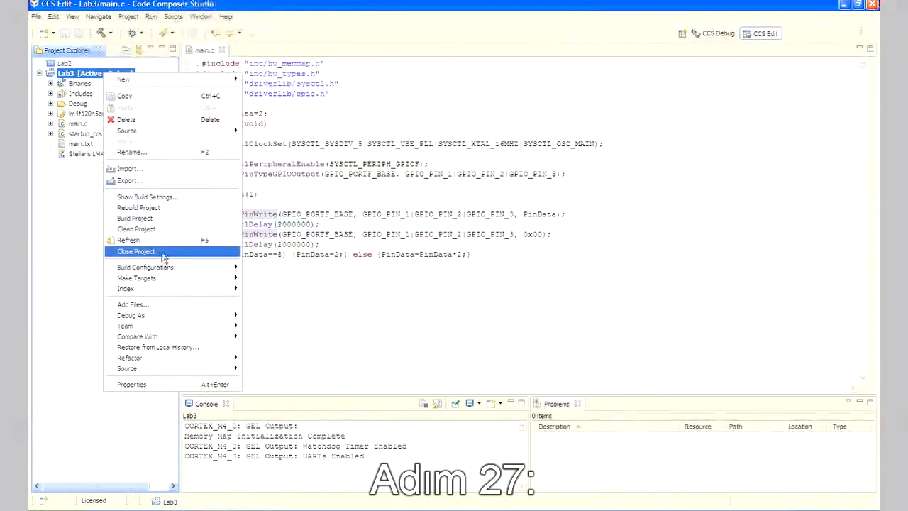
left_click(136, 251)
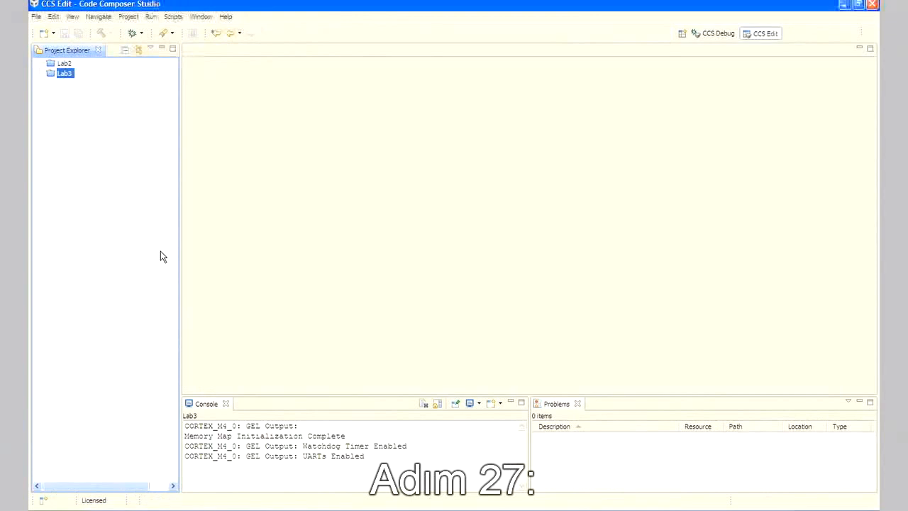
mouse_move(180, 251)
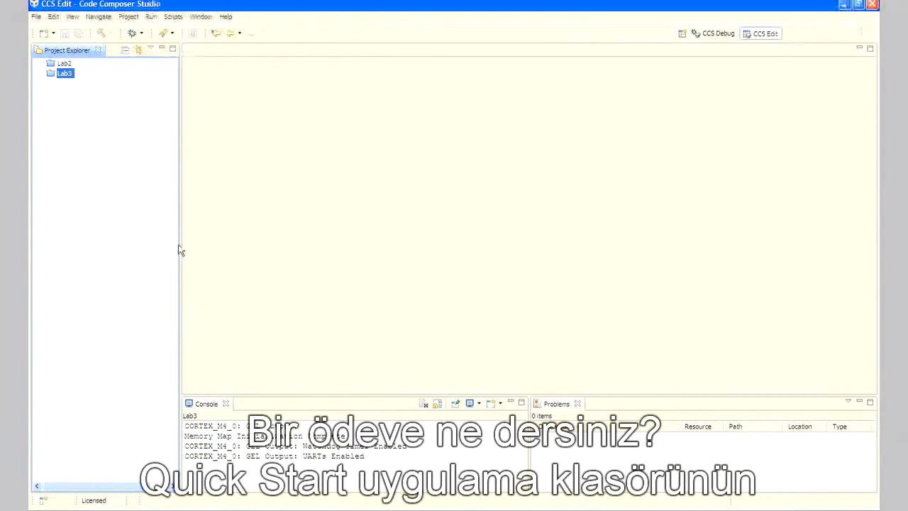
mouse_move(309, 101)
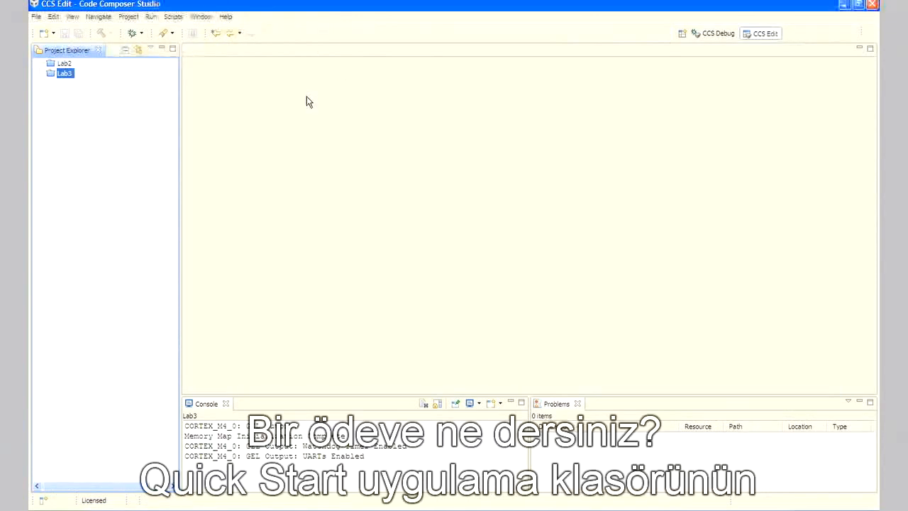